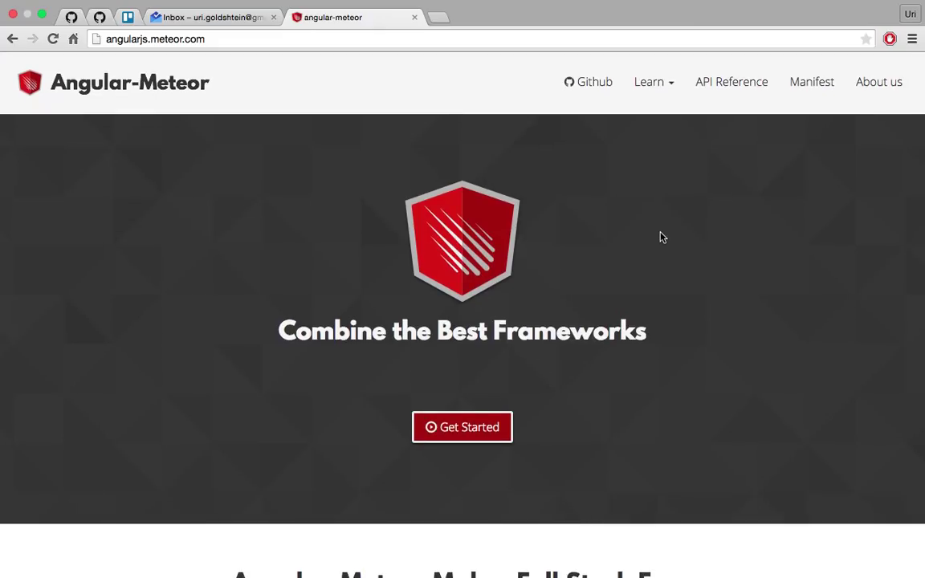
Scroll the Angular-Meteor page and start the Step 0 - Bootstrapping tutorial
scroll("down", 3)
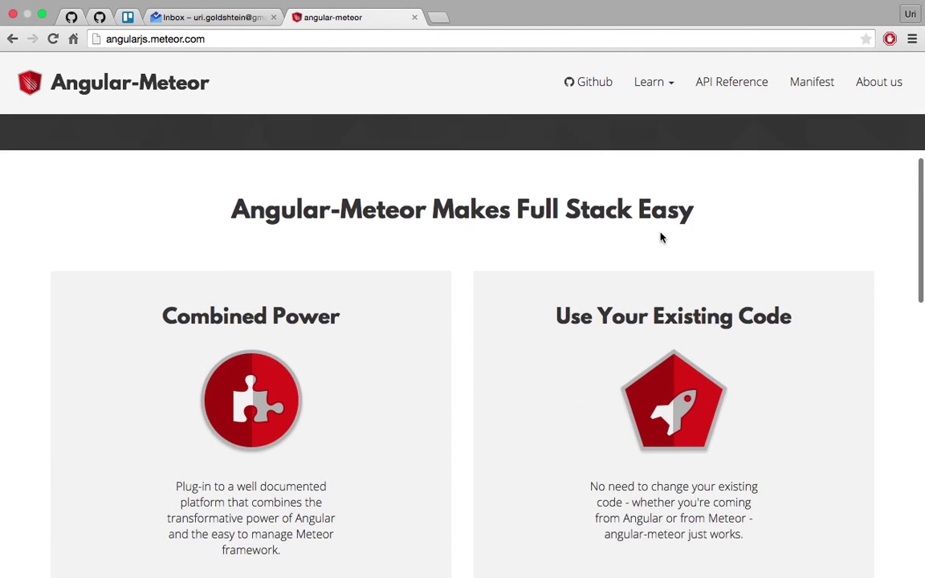
scroll("down", 3)
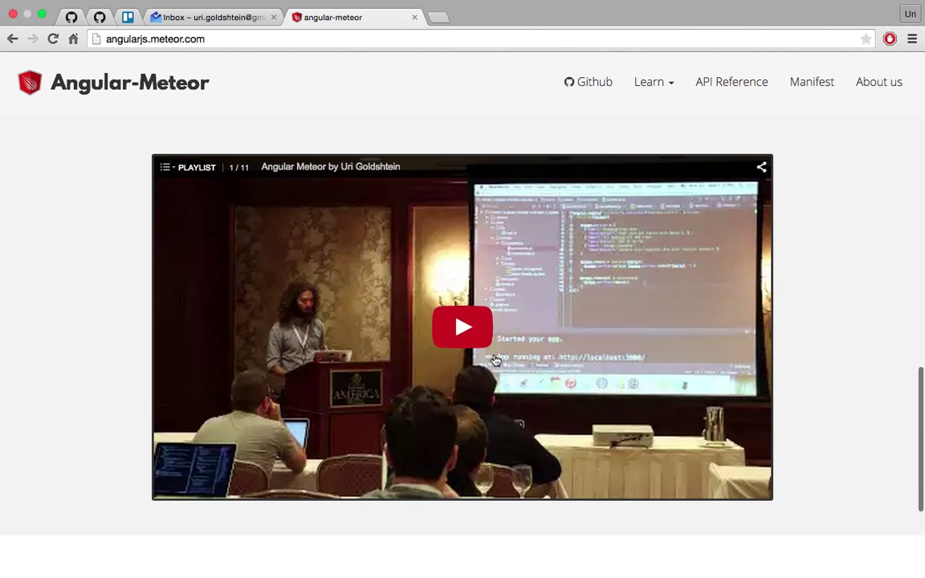
mouse_move(864, 323)
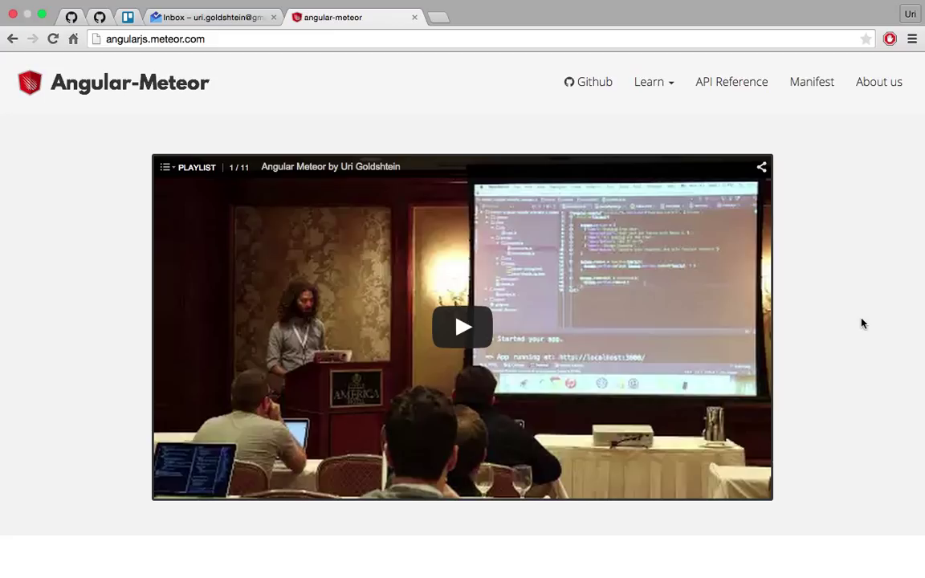
scroll("down", 3)
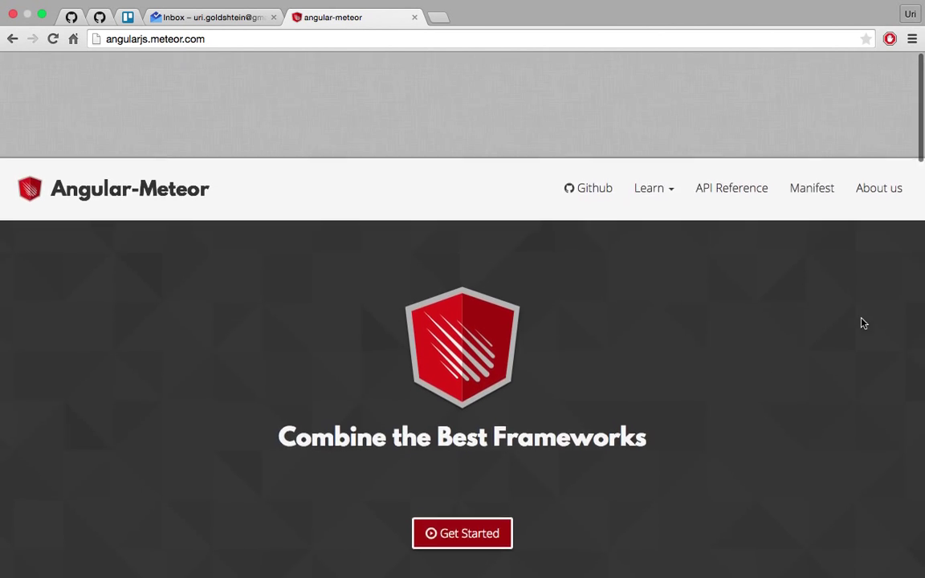
scroll("down", 3)
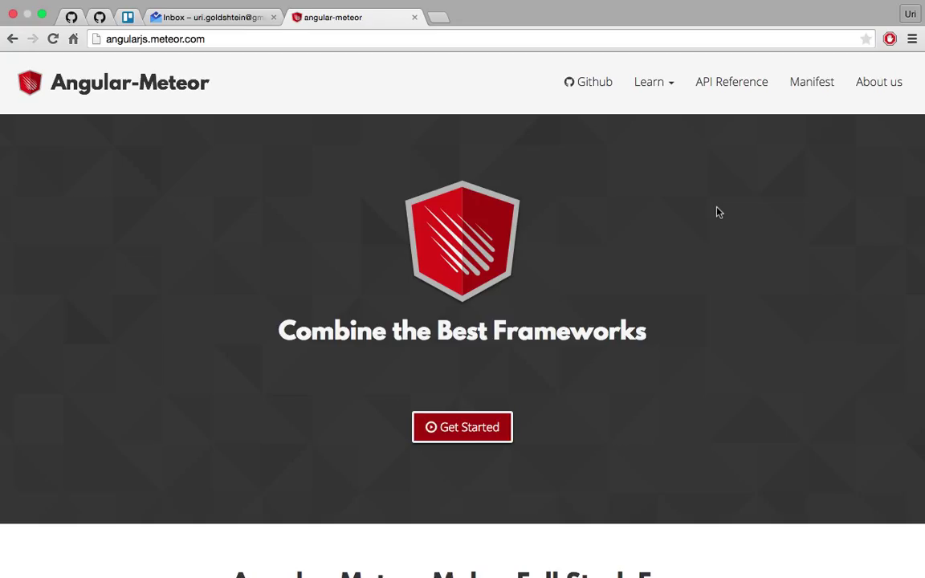
left_click(649, 80)
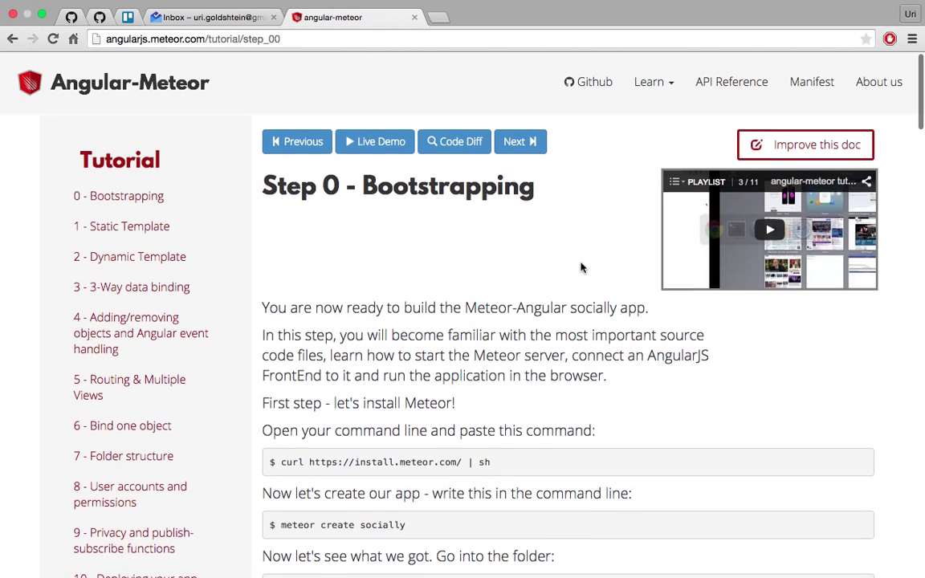
Read through the Step 0 tutorial's install and create-app commands
scroll("down", 3)
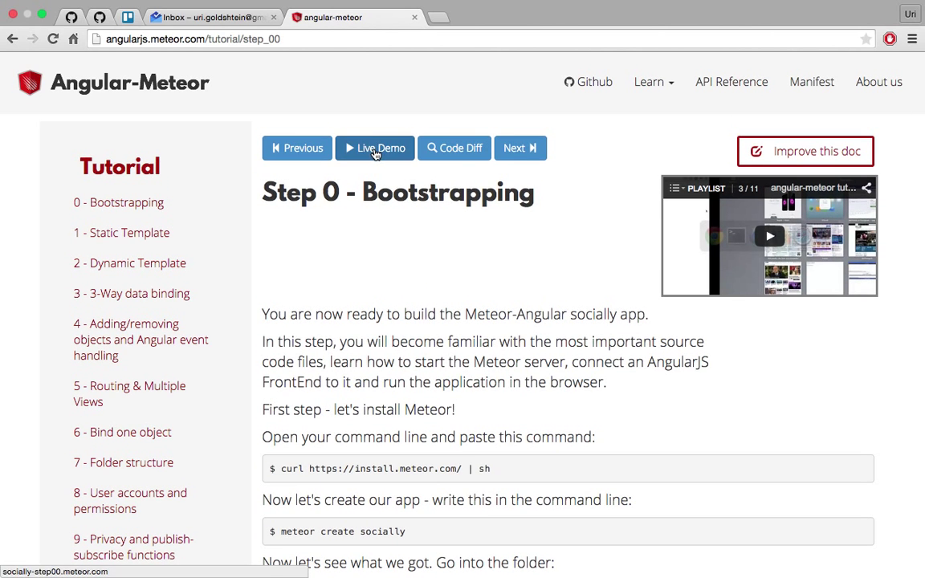
mouse_move(453, 148)
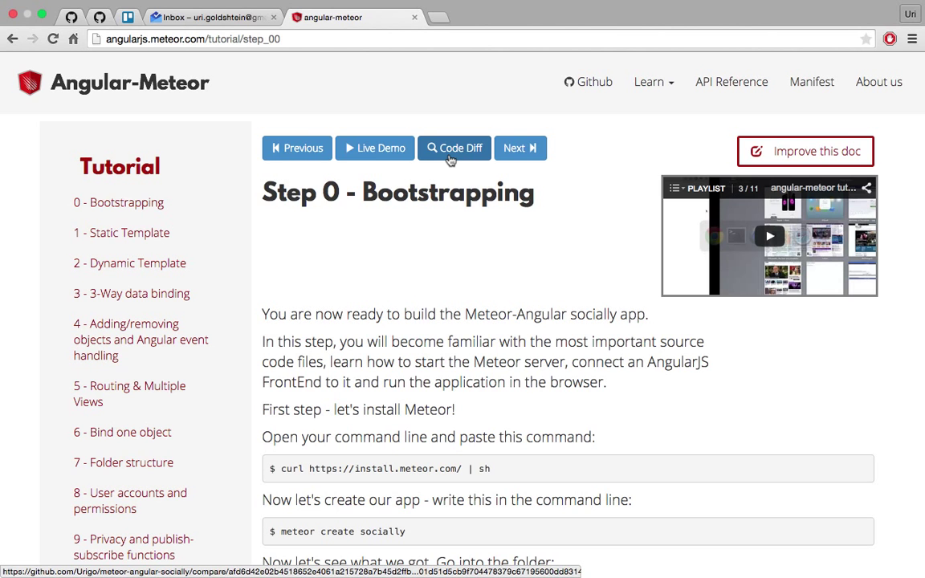
scroll("down", 3)
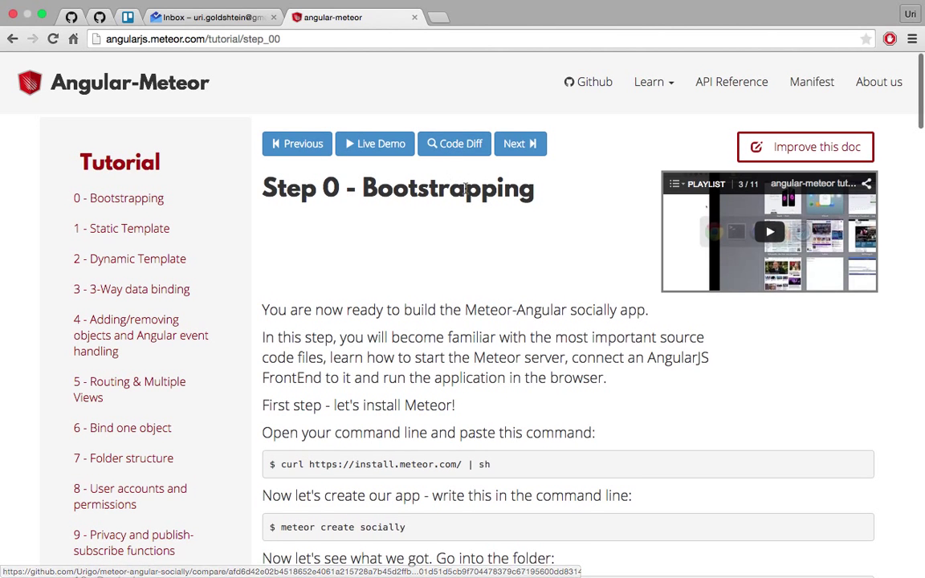
scroll("down", 3)
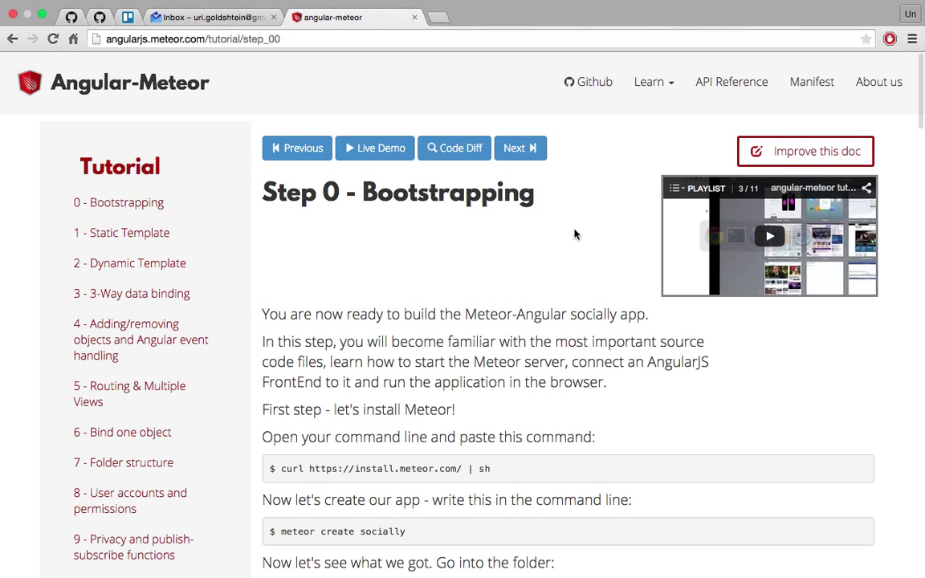
mouse_move(806, 151)
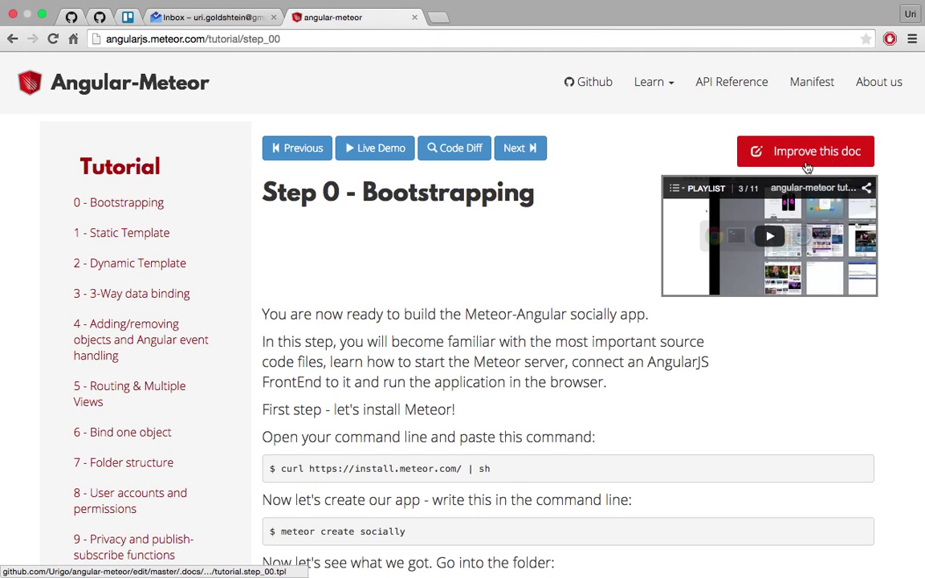
mouse_move(570, 179)
type("mete")
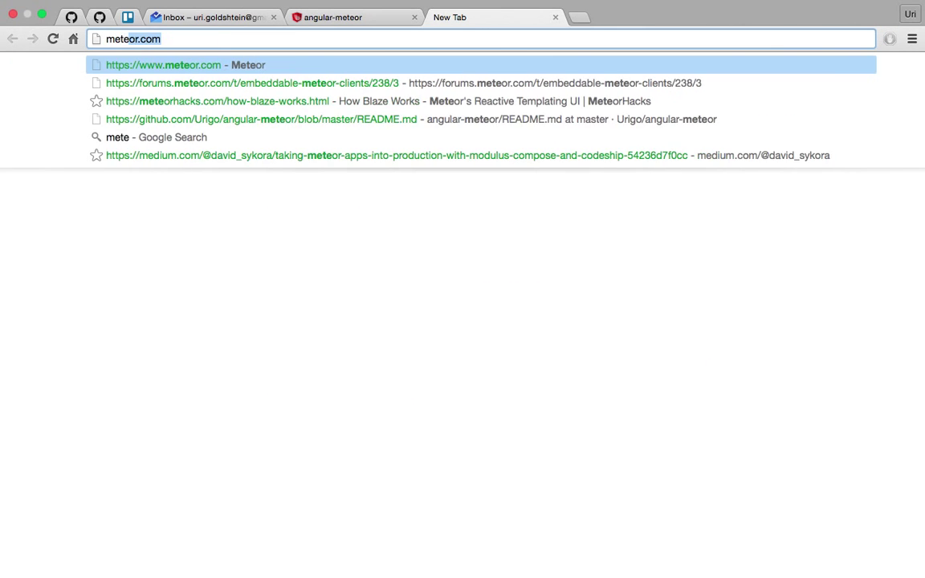
Visit the Meteor site, enter angularjs.meteor.com in the address bar and browse the page
left_click(186, 65)
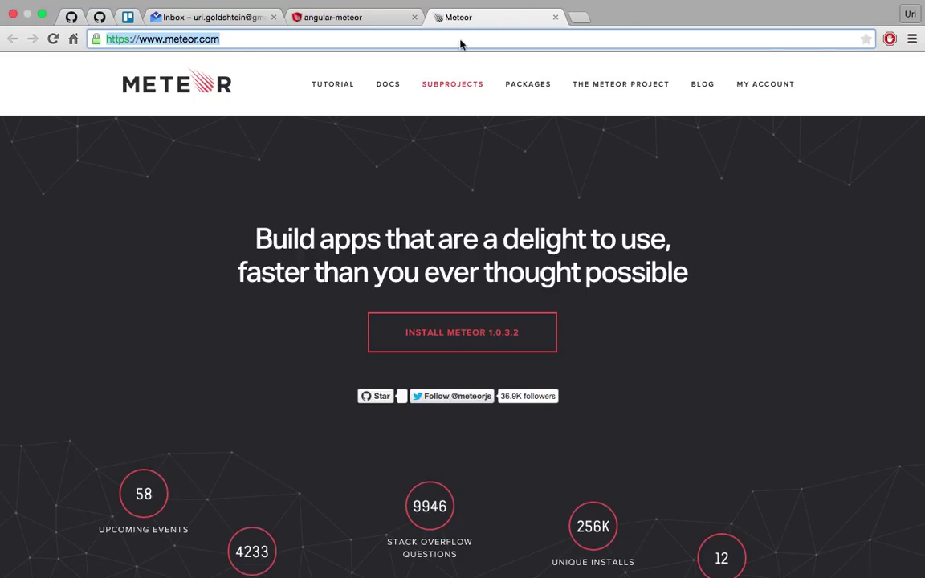
type("angularjs.meteor.com")
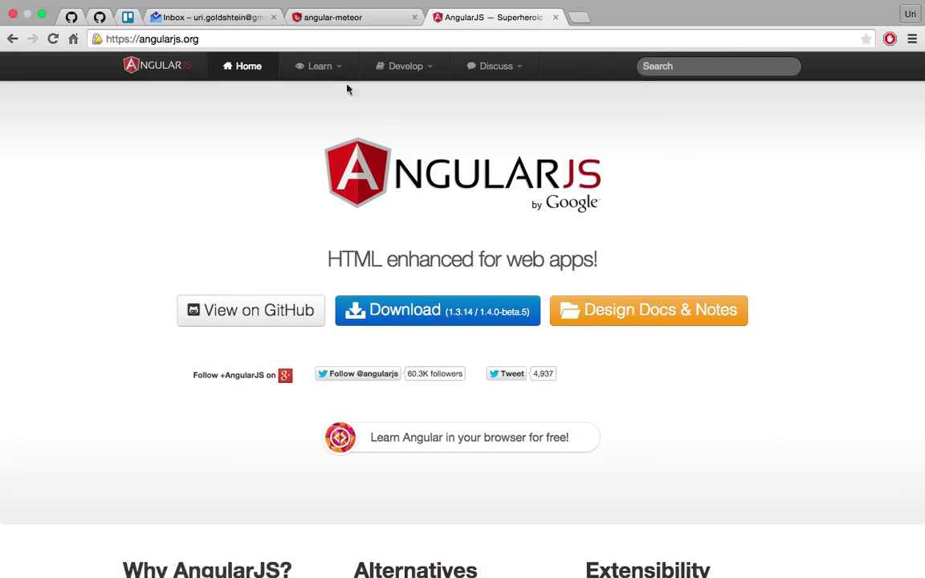
scroll("down", 3)
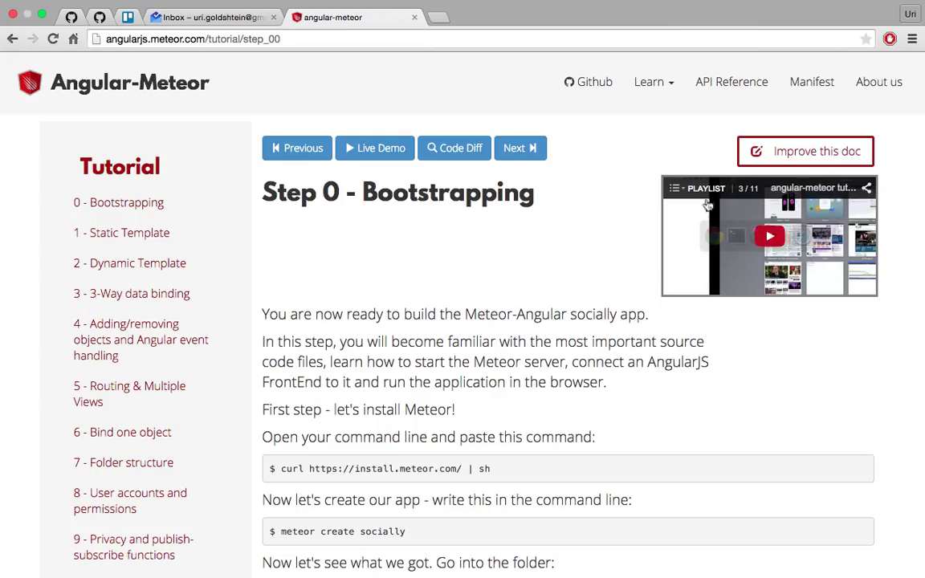
Scroll through Step 0 to reach the curl command for installing Meteor
scroll("down", 3)
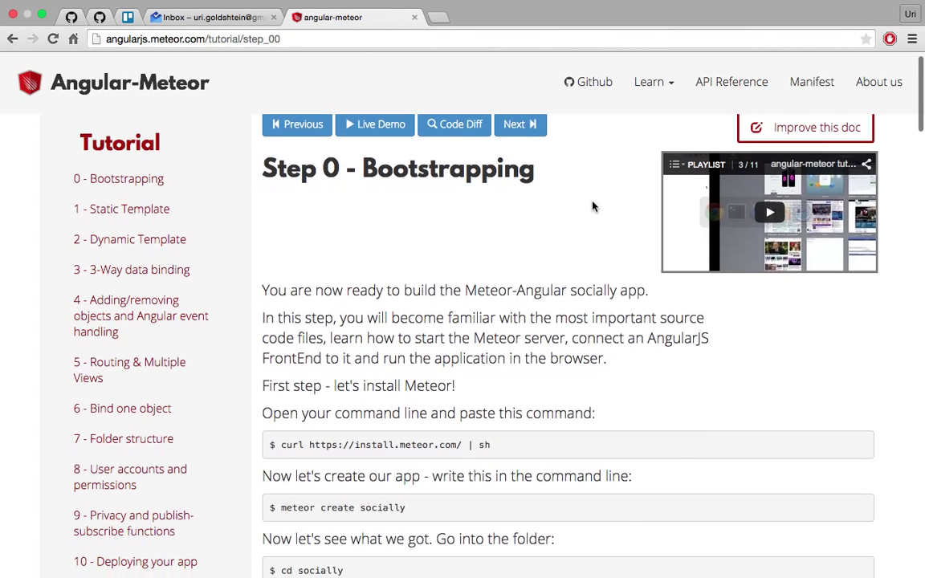
scroll("down", 3)
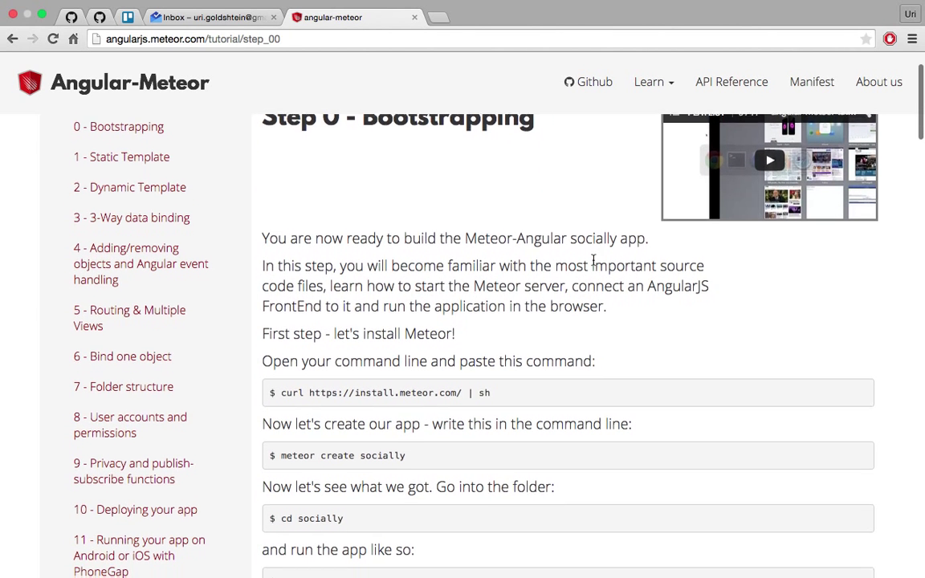
scroll("down", 3)
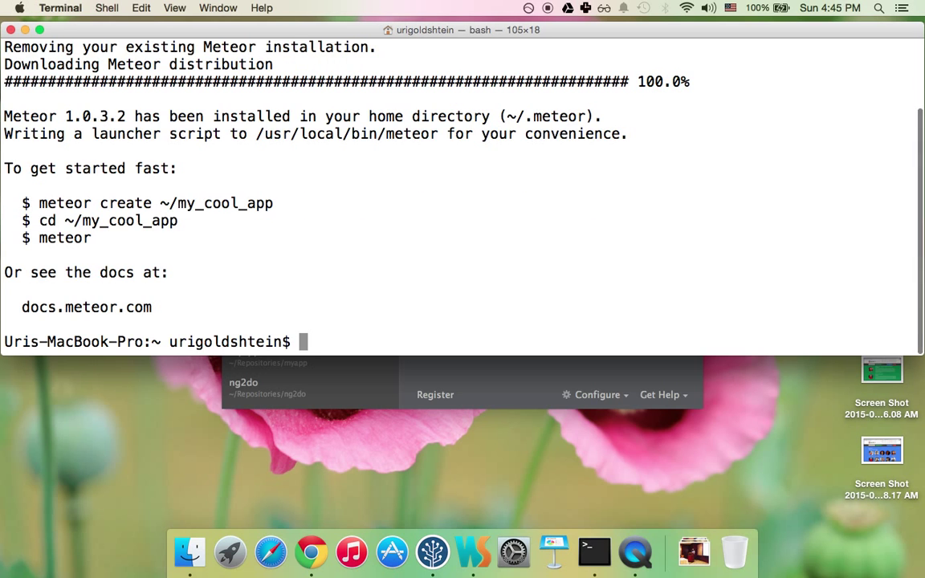
In Terminal, cd to ~/Repositories and run meteor create socially-demo
type("cd ~/Repositories/")
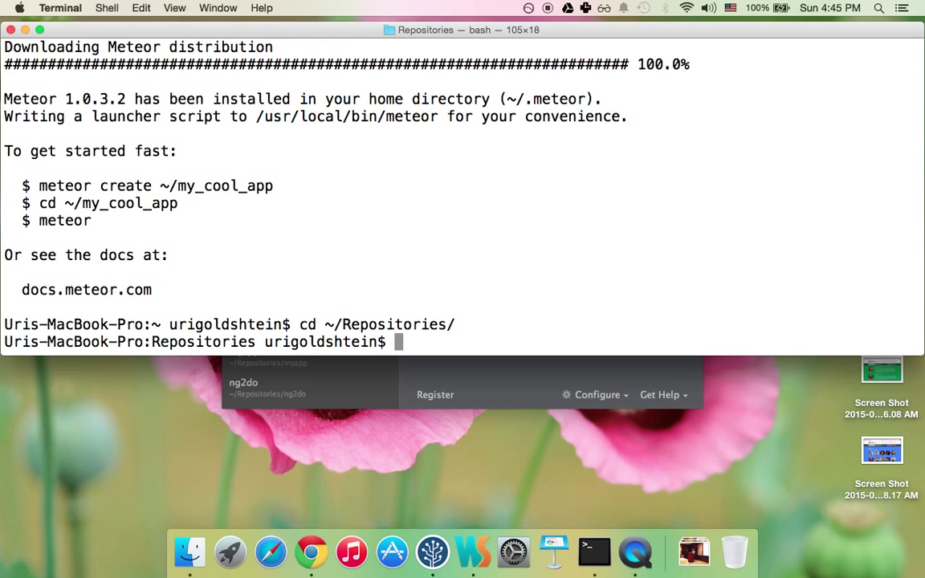
type("meteor")
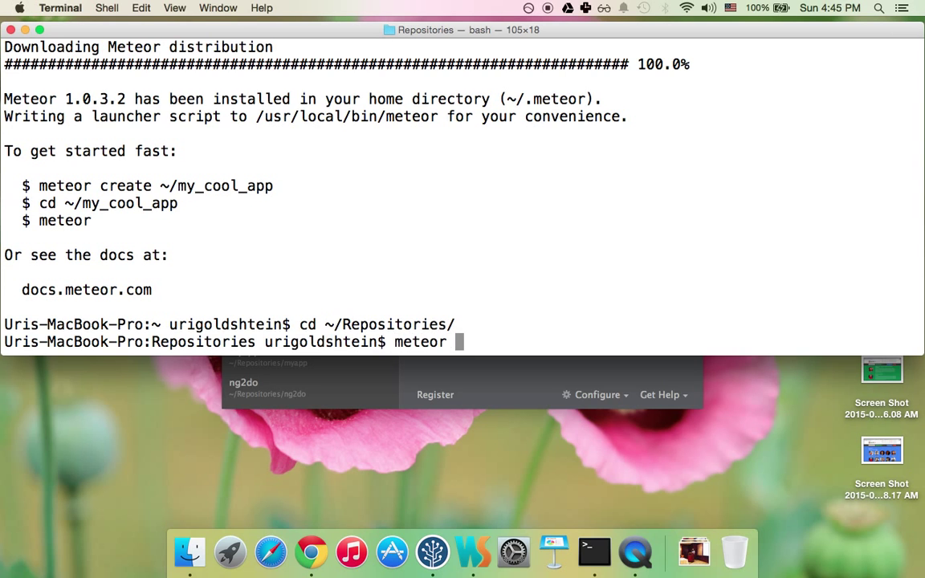
type("create")
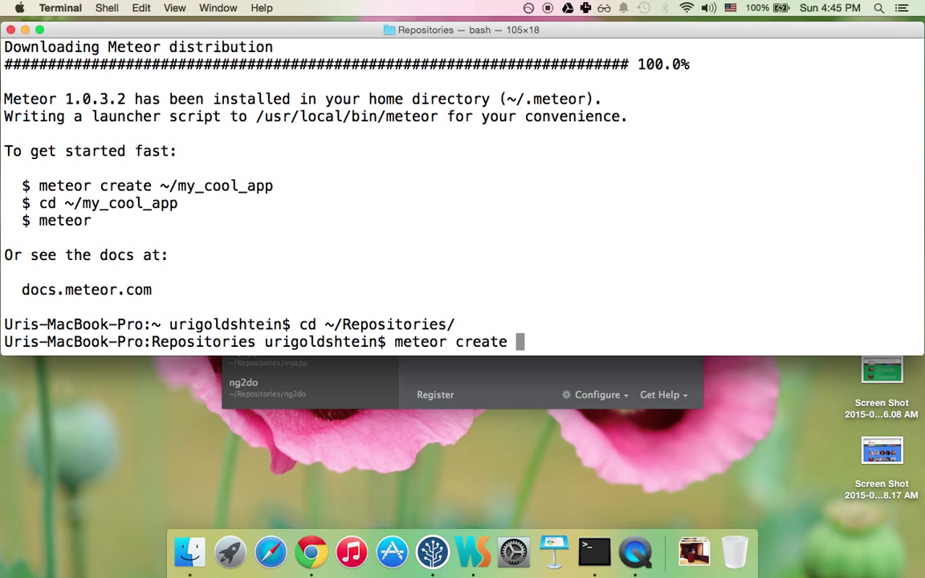
type("socially")
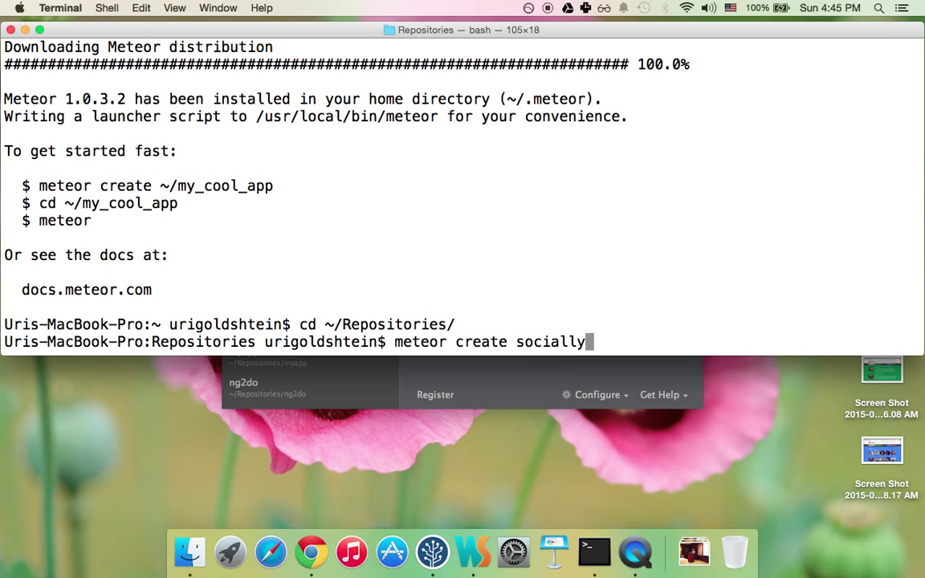
type("-demo")
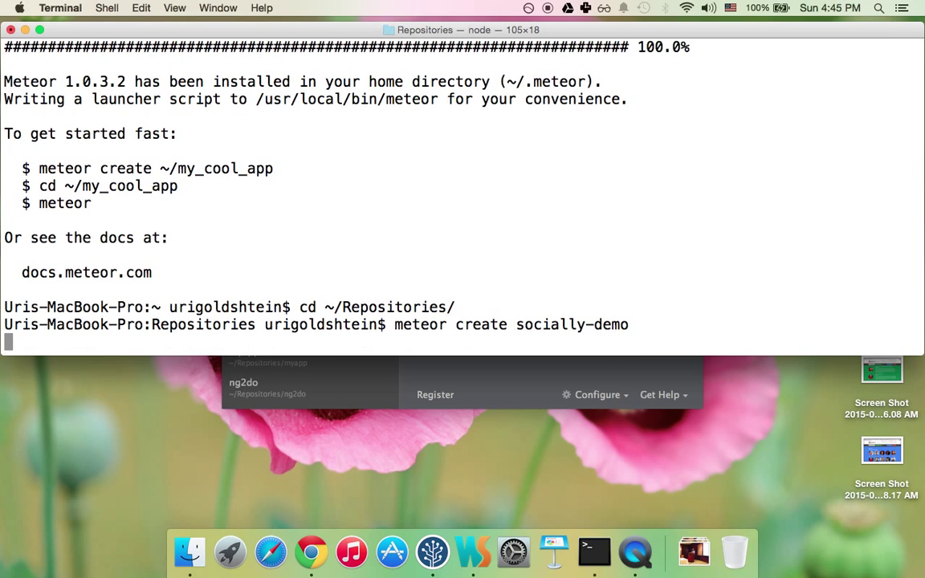
key("enter")
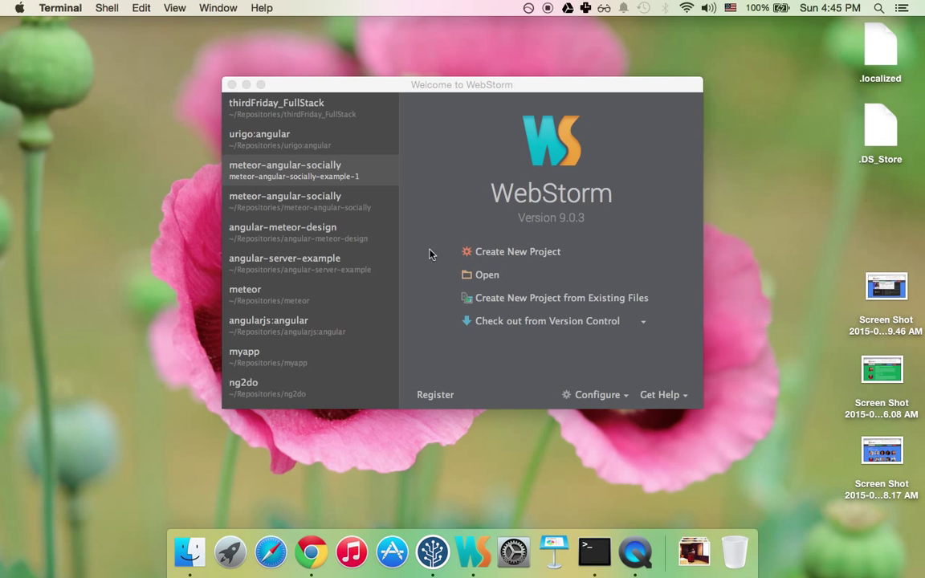
From the WebStorm Welcome screen, open the socially-demo folder as a project
left_click(487, 275)
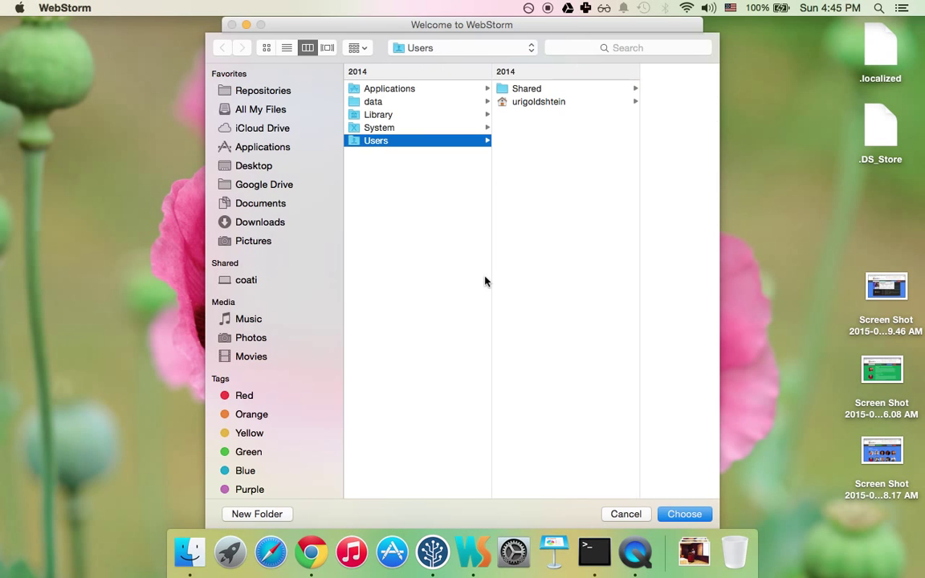
left_click(379, 127)
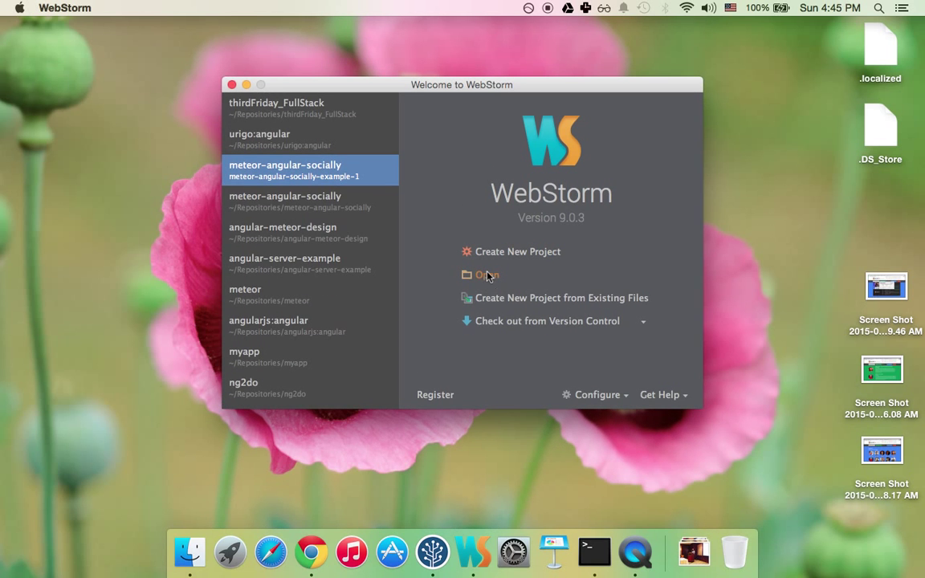
left_click(488, 275)
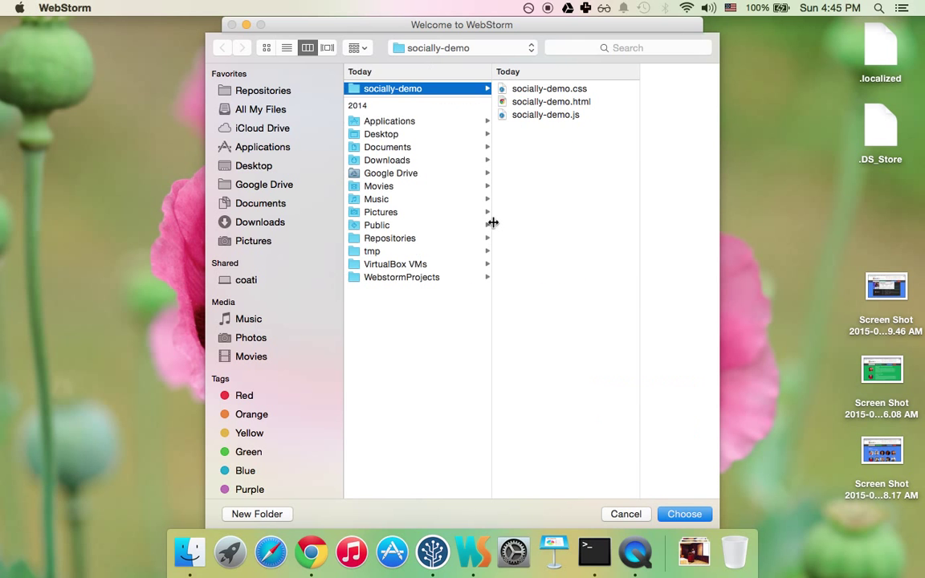
left_click(685, 514)
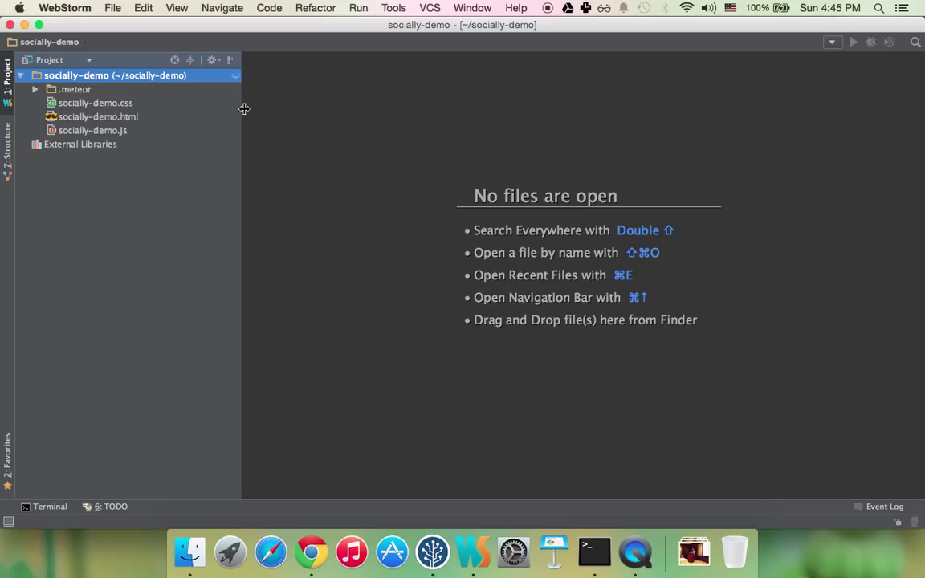
Edit socially-demo.html and bring up the built-in terminal to run meteor
left_click(98, 115)
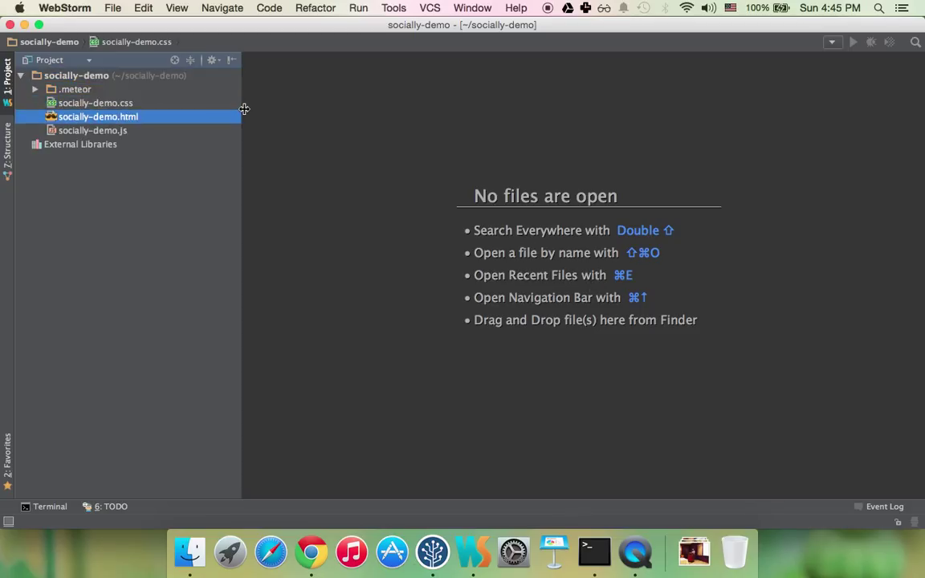
double_click(98, 116)
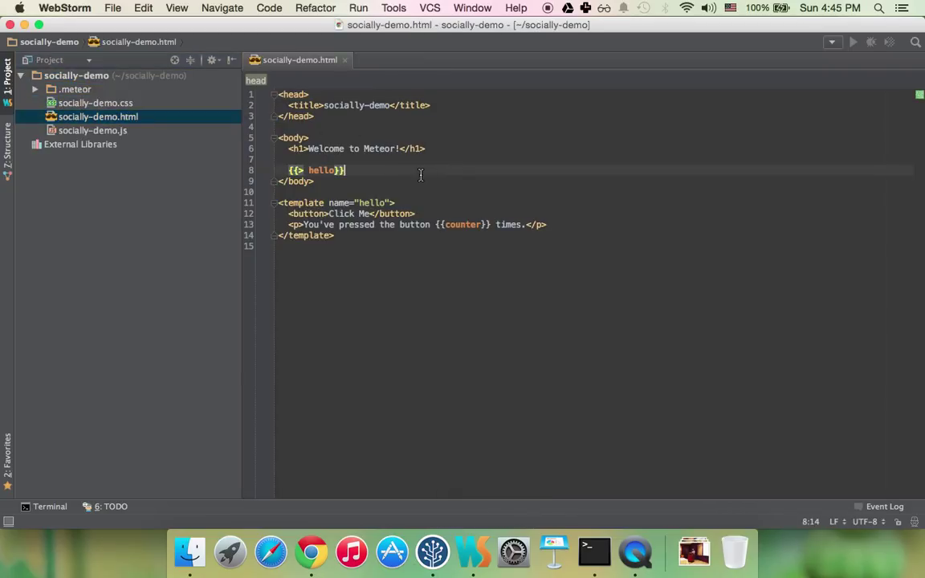
left_click(50, 506)
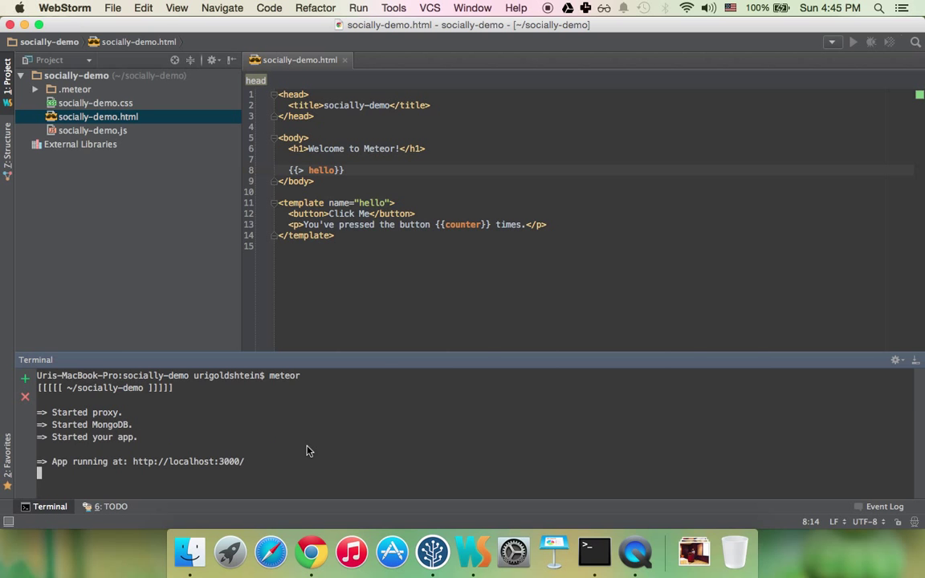
Check the running app's counter button on localhost:3000 and review the tutorial page
left_click(311, 553)
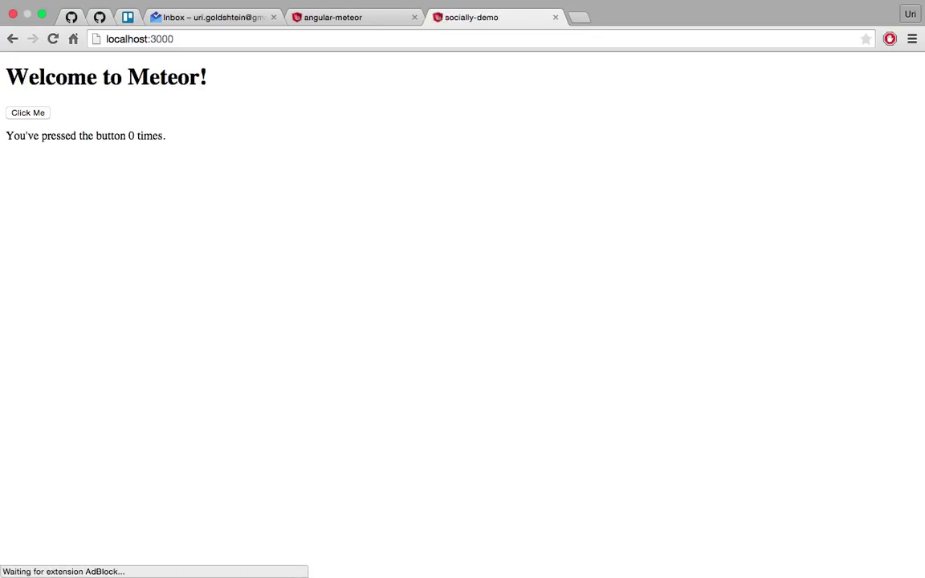
left_click(28, 112)
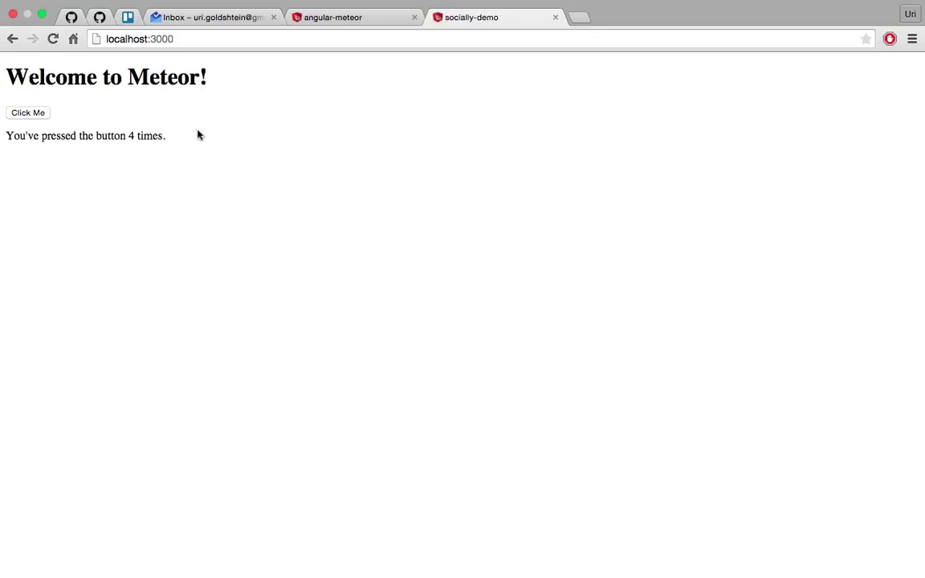
mouse_move(396, 228)
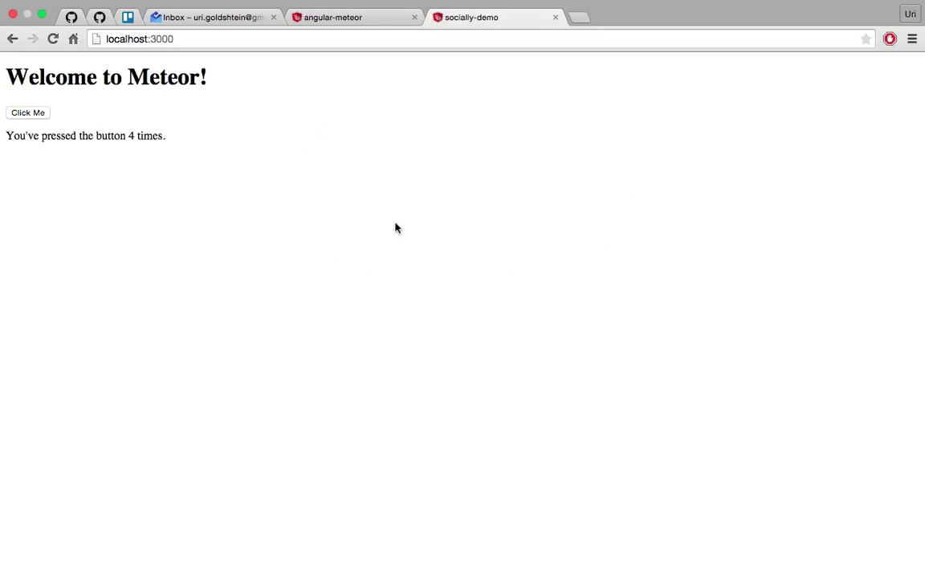
left_click(353, 16)
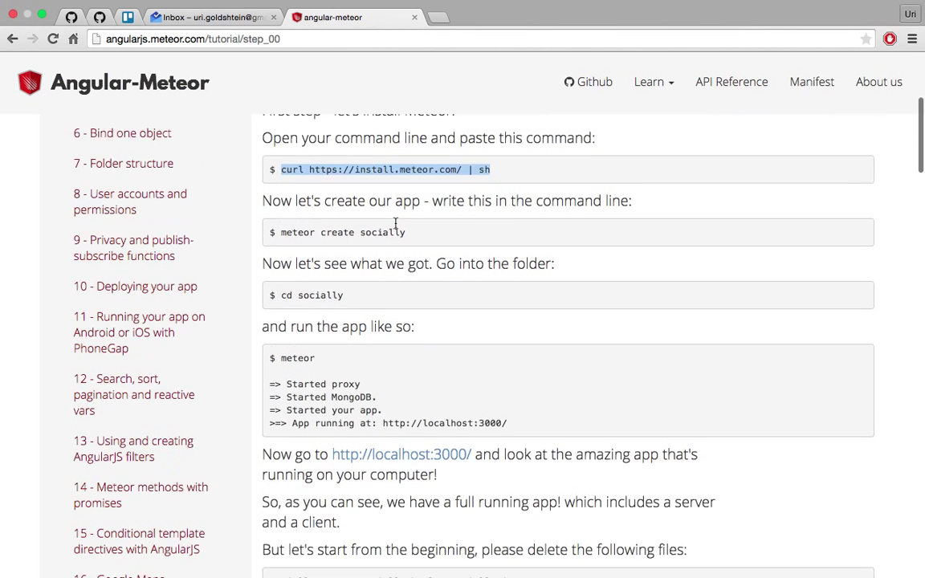
scroll("down", 3)
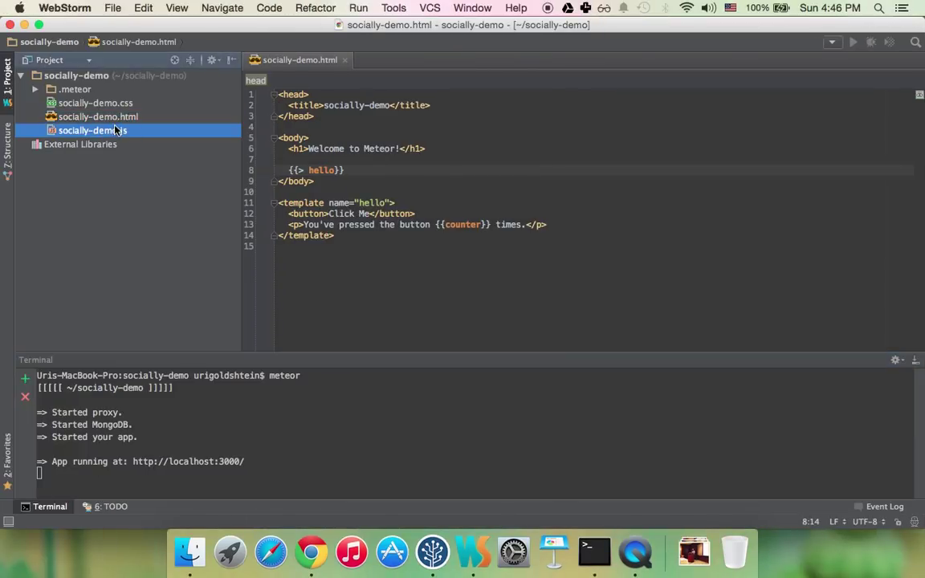
Delete the default socially-demo.css, .html and .js files via Safe Delete
right_click(88, 130)
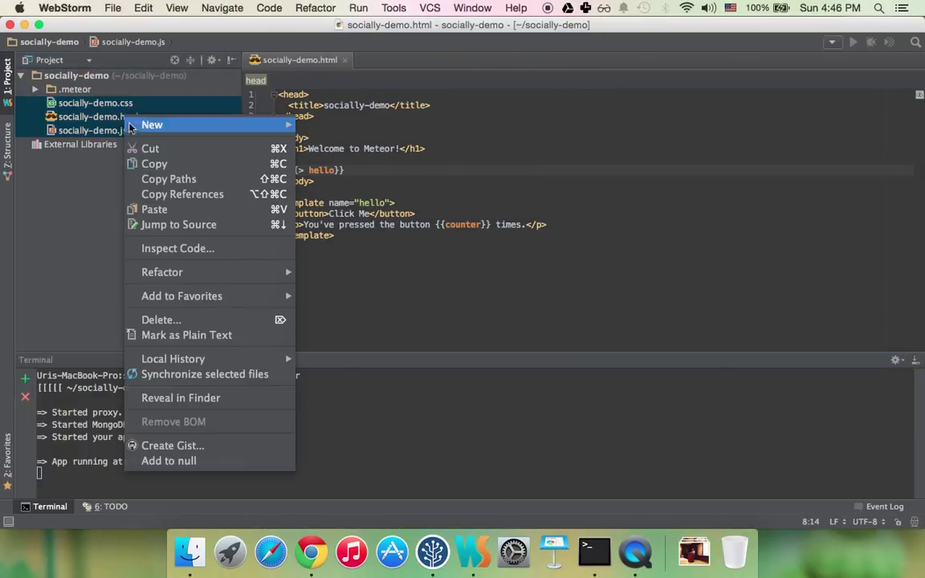
left_click(161, 320)
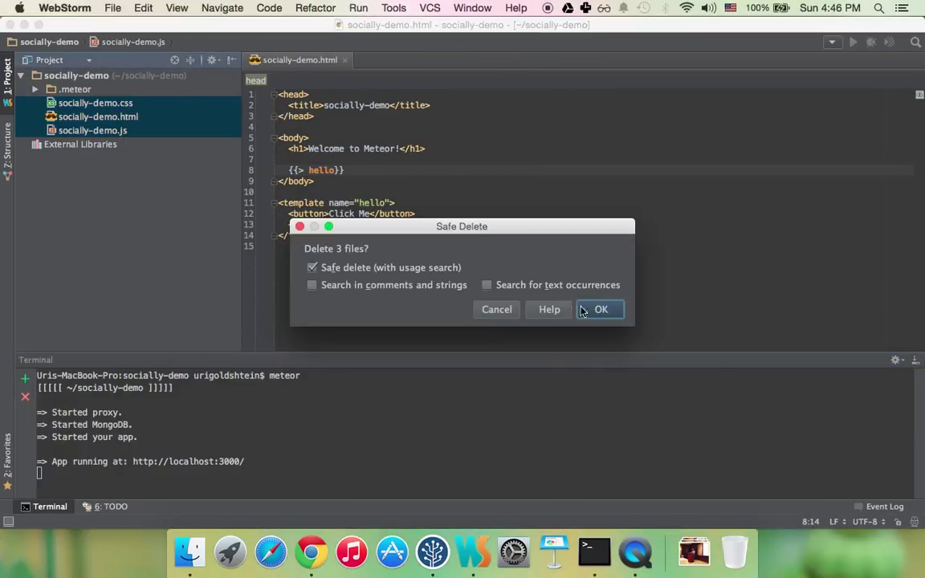
left_click(601, 309)
type("in")
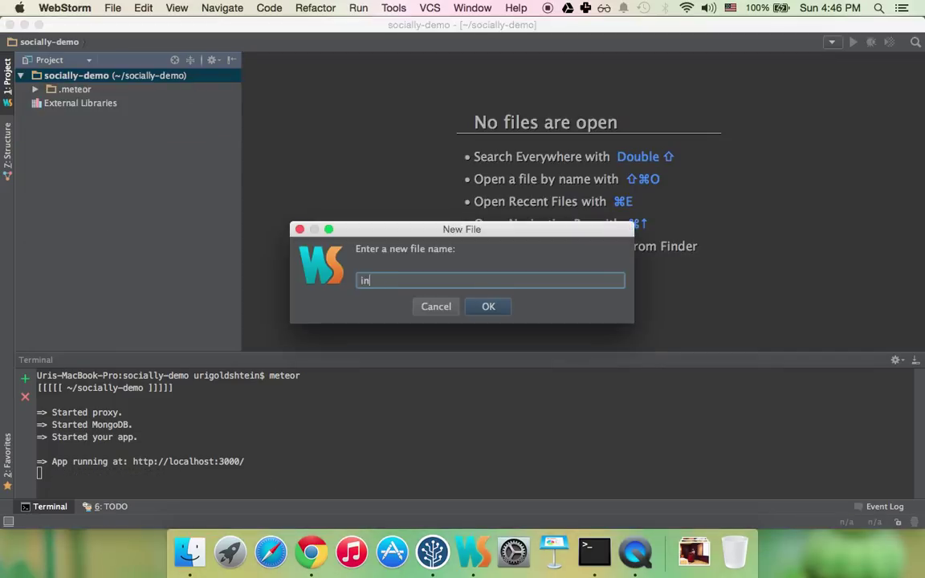
Create index.html and add <body></body> tags with a blank line inside
left_click(489, 306)
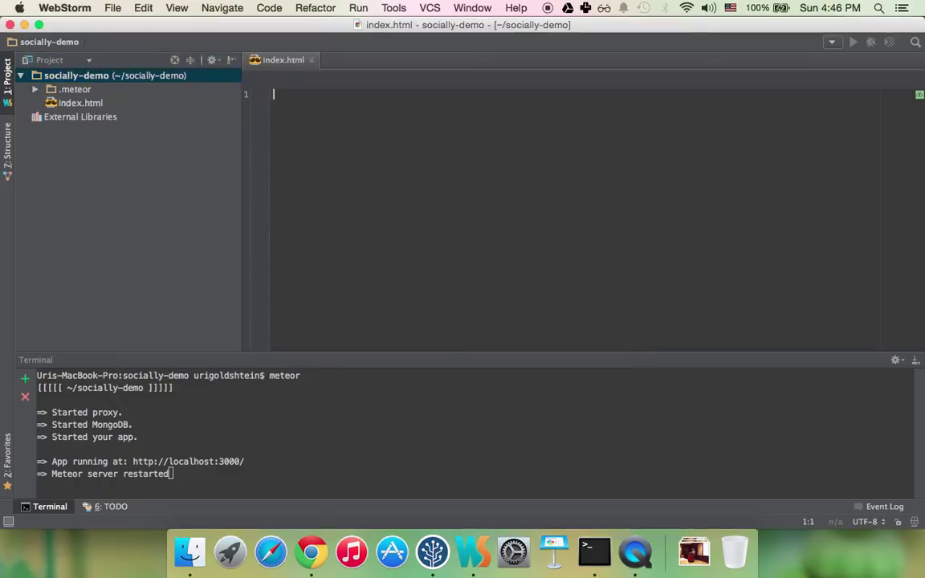
left_click(80, 103)
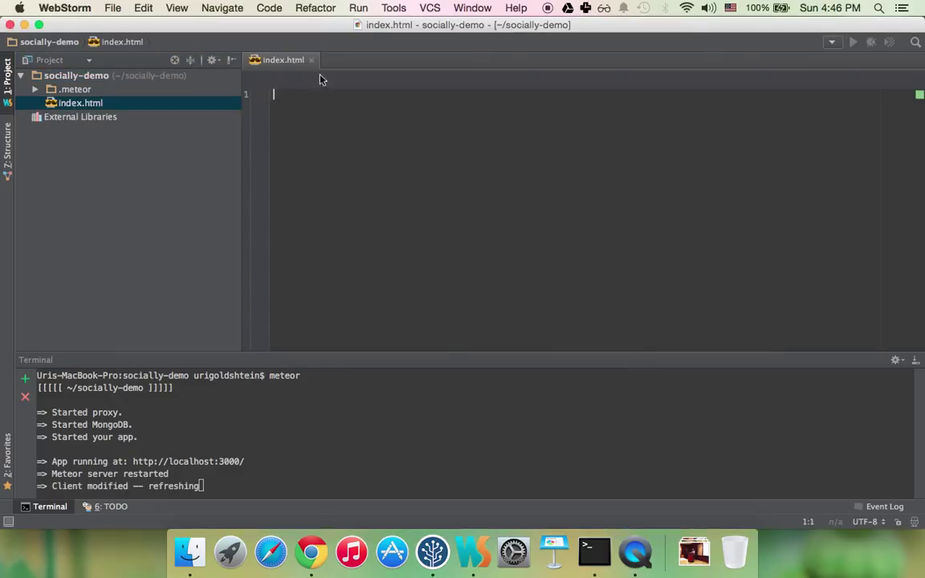
mouse_move(353, 159)
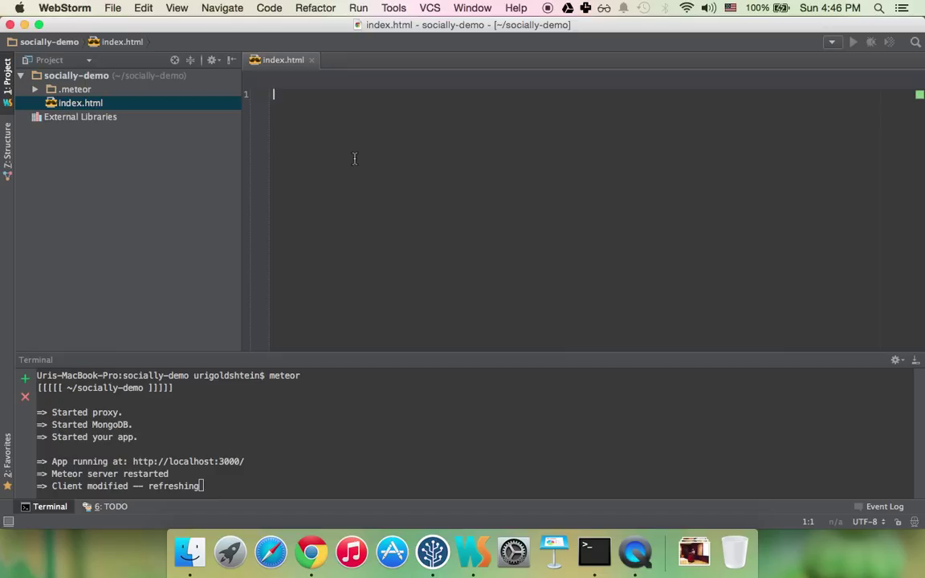
type("<body></body>")
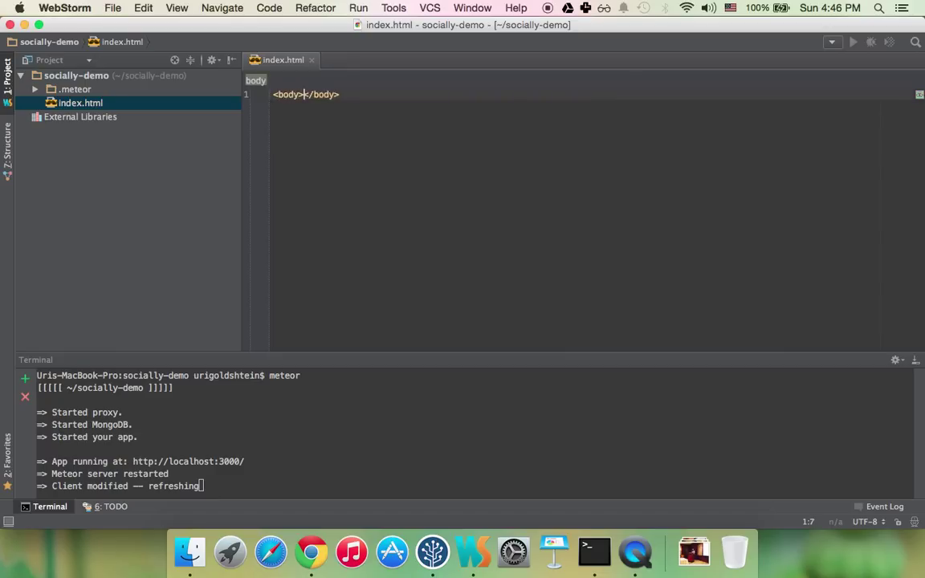
key("enter")
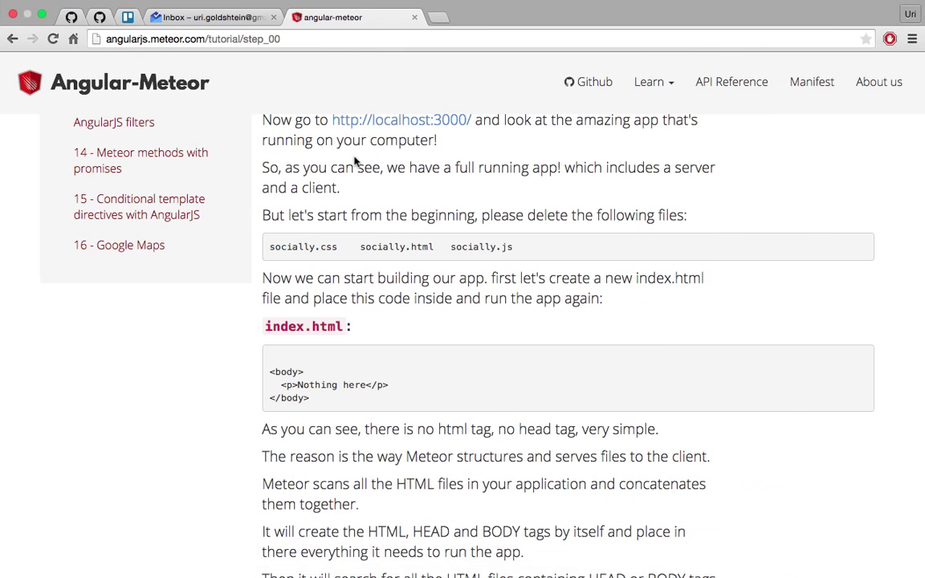
Add <p>Nothing here</p> inside the body element of index.html
scroll("down", 3)
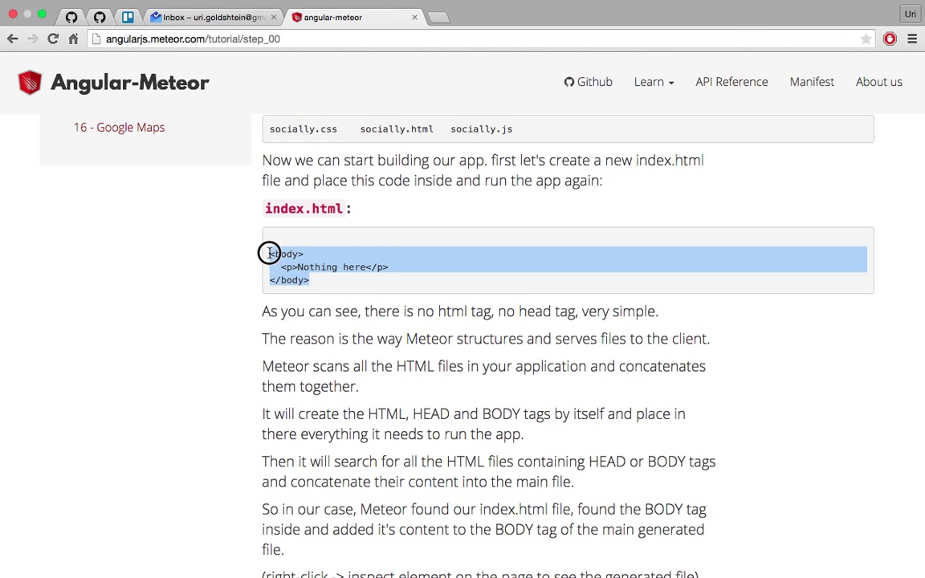
left_click(432, 552)
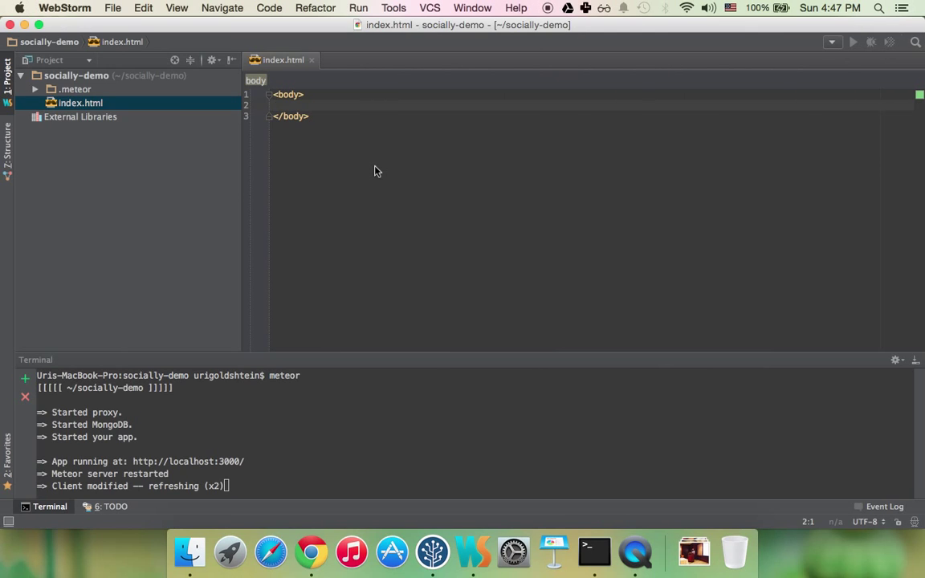
type("<p>Nothing here</p>")
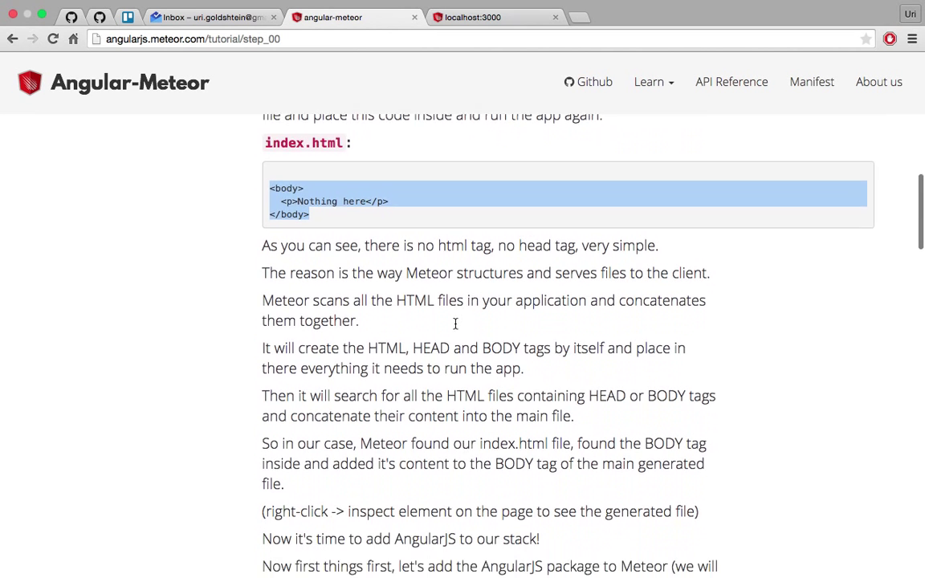
Read the next tutorial step, then enter 'meteor ad' at the stopped server's prompt
scroll("down", 3)
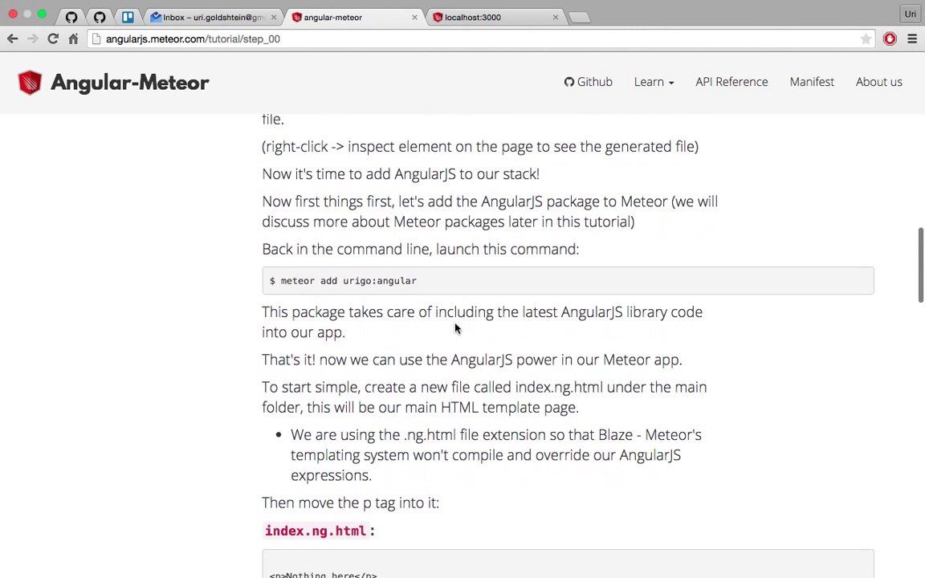
scroll("down", 3)
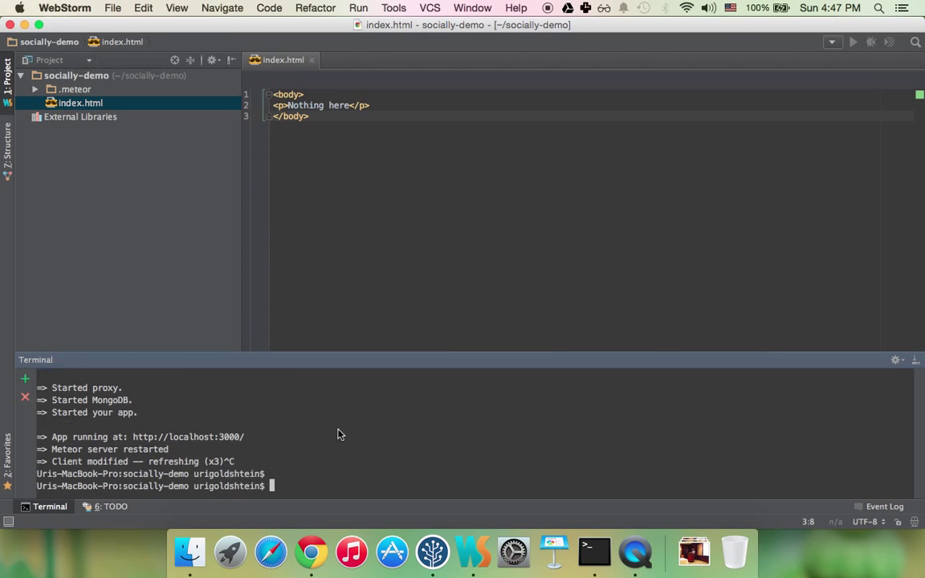
type("meteor ad")
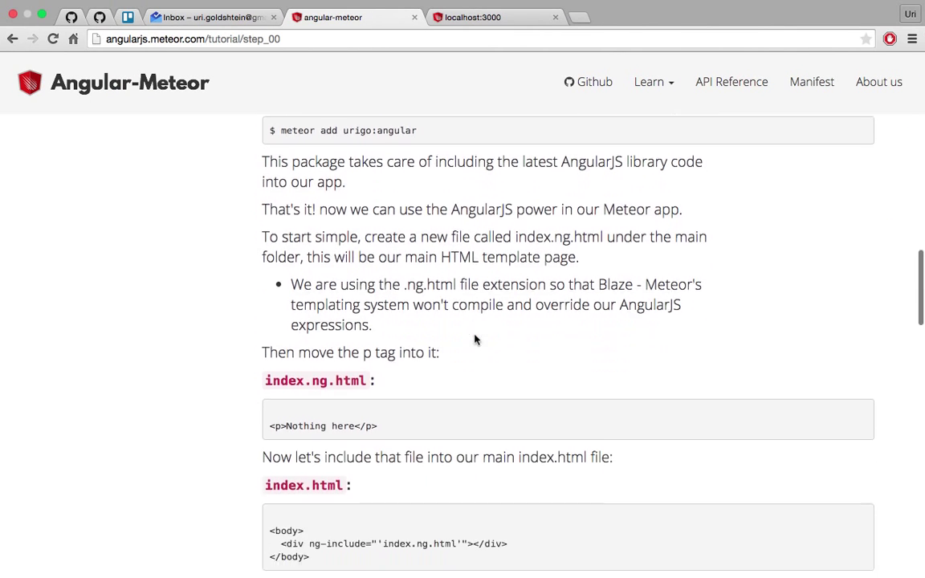
Scroll the tutorial to the steps for creating index.ng.html and including it
scroll("down", 3)
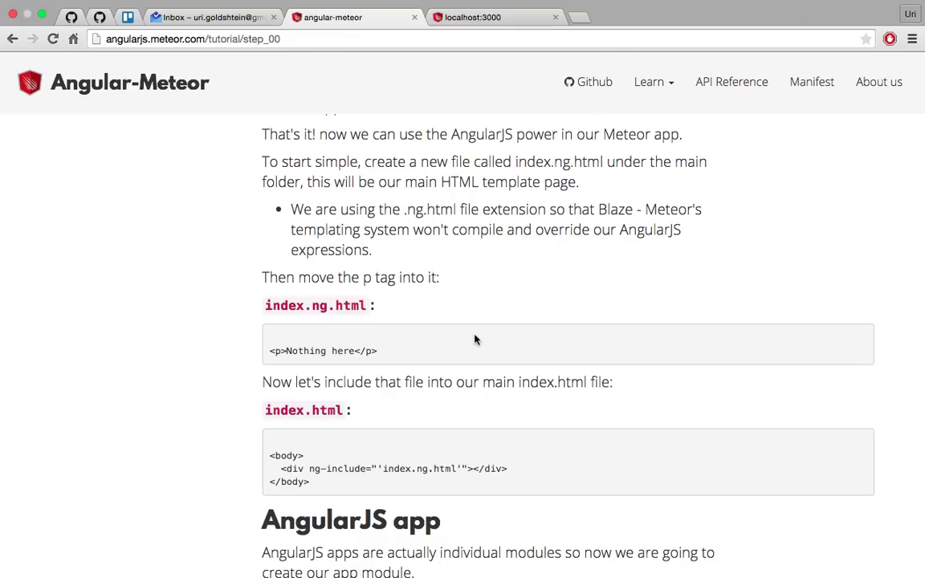
scroll("down", 3)
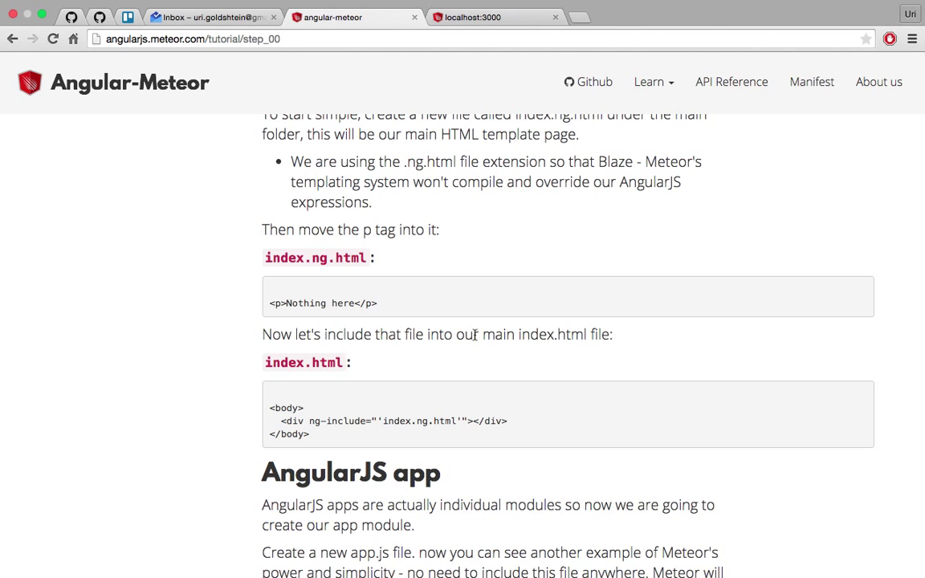
mouse_move(357, 437)
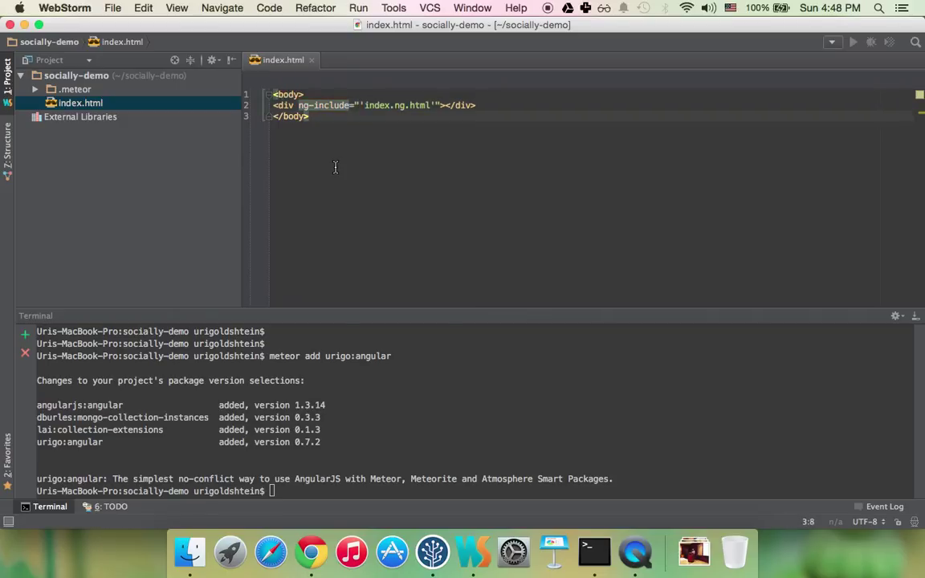
Create a new file named index.ng.html in the project
left_click(77, 75)
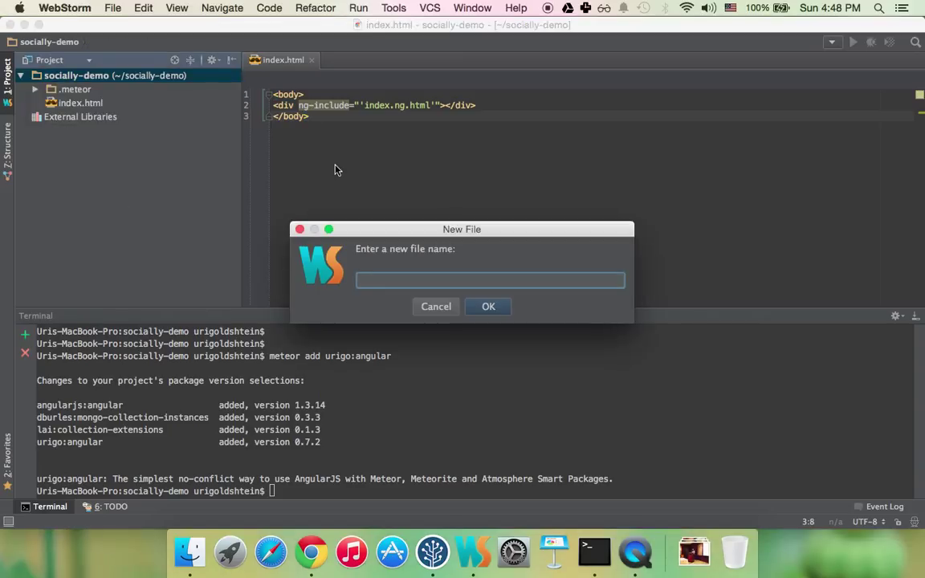
type("index.n")
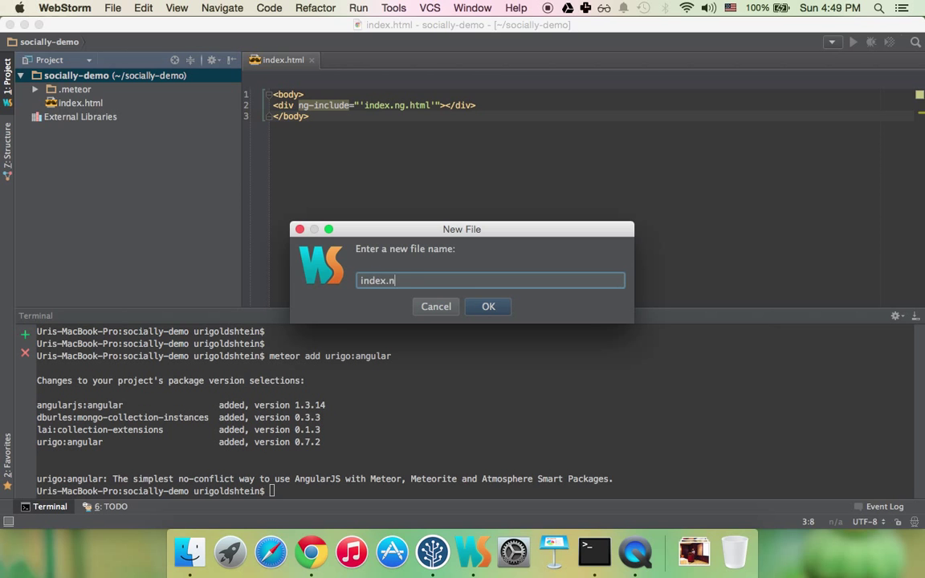
left_click(488, 305)
type("<p>Nothing here</p>")
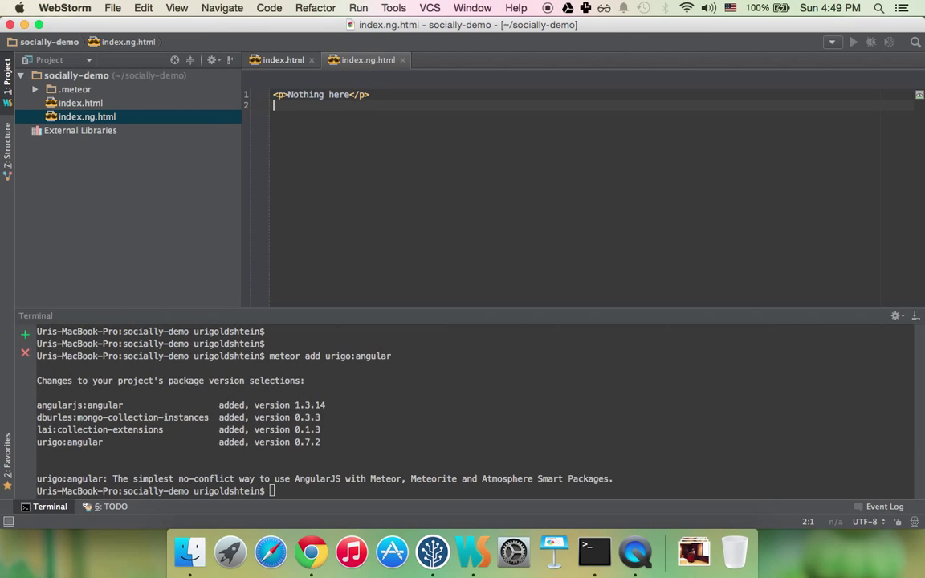
Read the tutorial's app.js section to find the next code to add
left_click(310, 553)
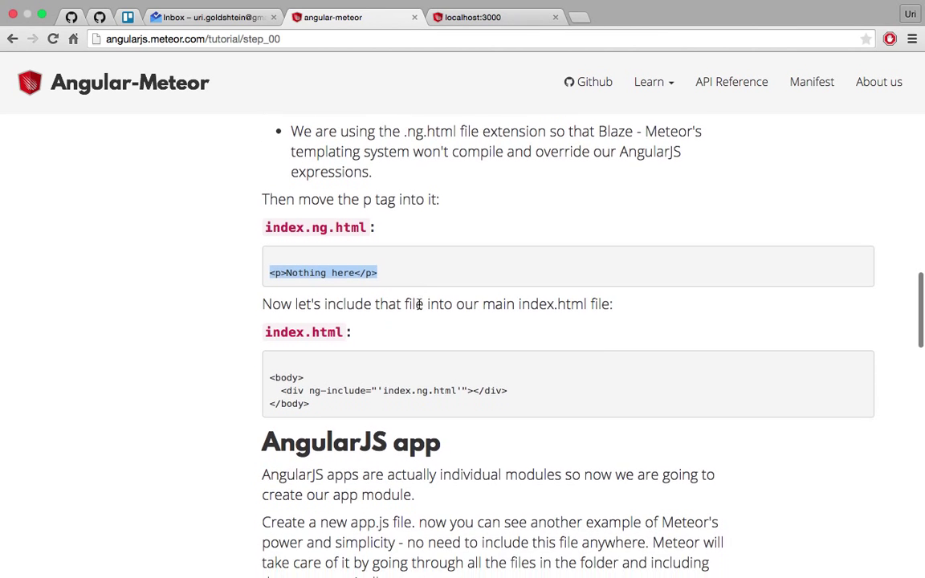
scroll("down", 3)
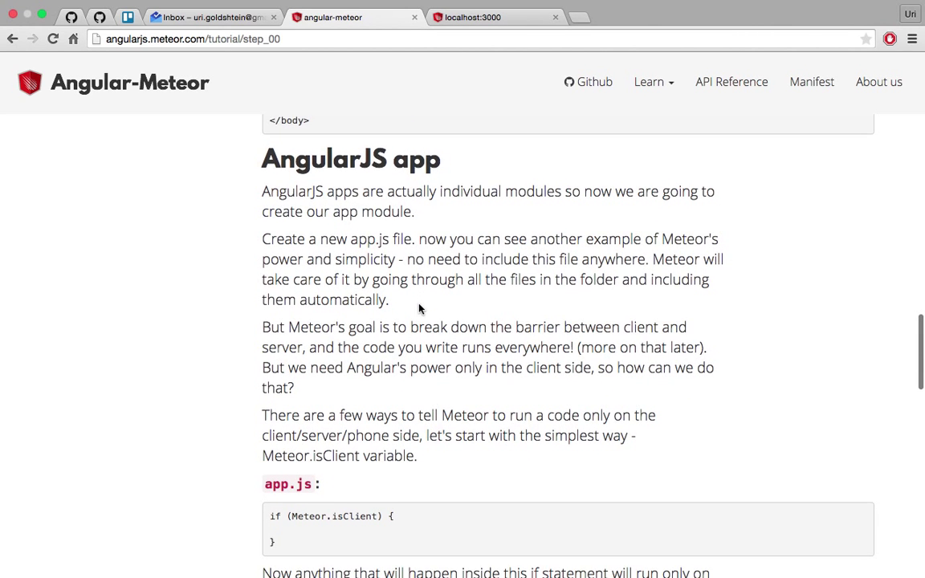
scroll("down", 3)
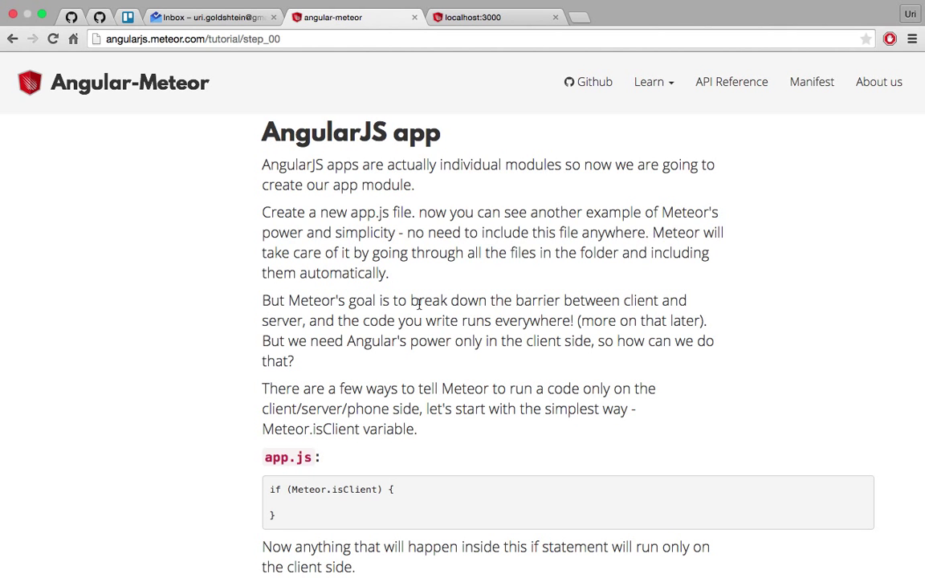
scroll("down", 3)
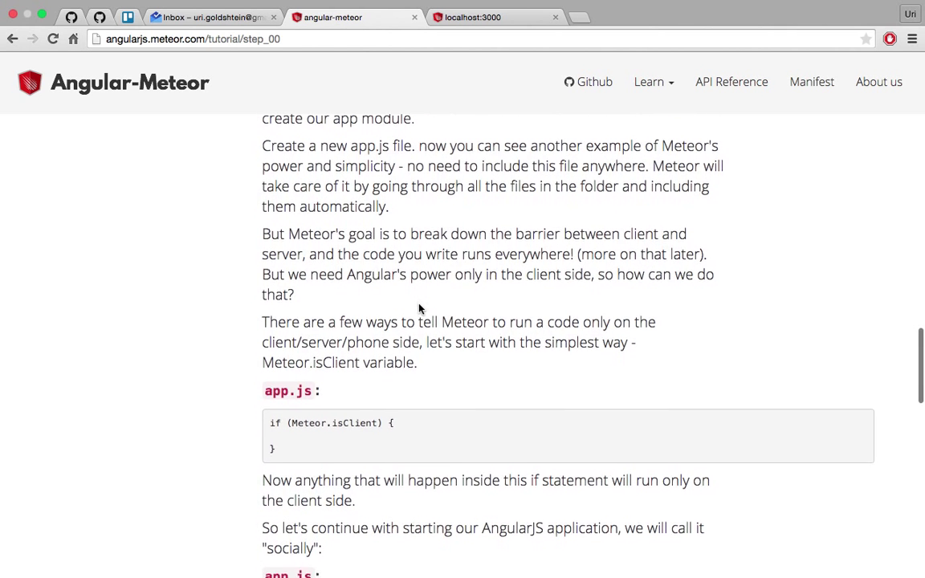
scroll("down", 3)
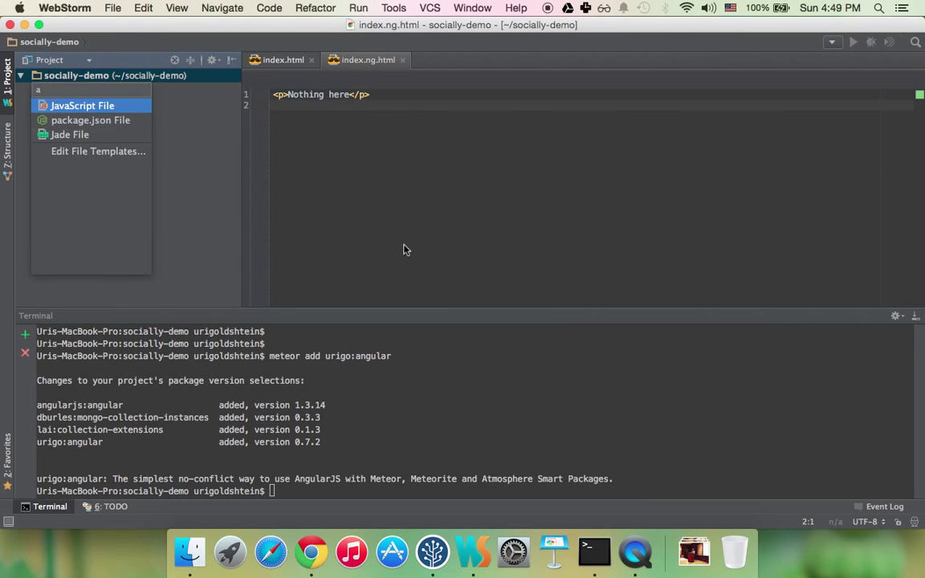
Create a new JavaScript file named app.js
type("app")
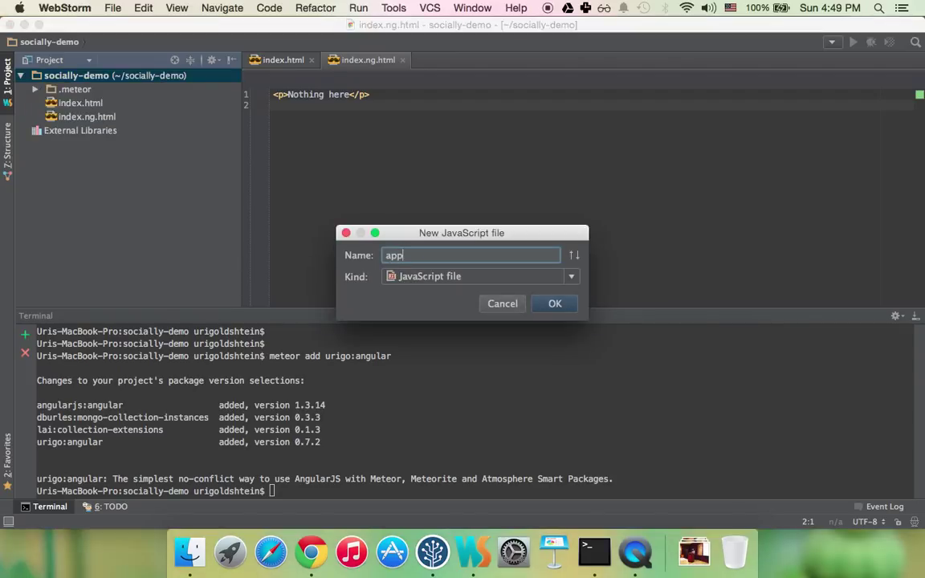
left_click(555, 304)
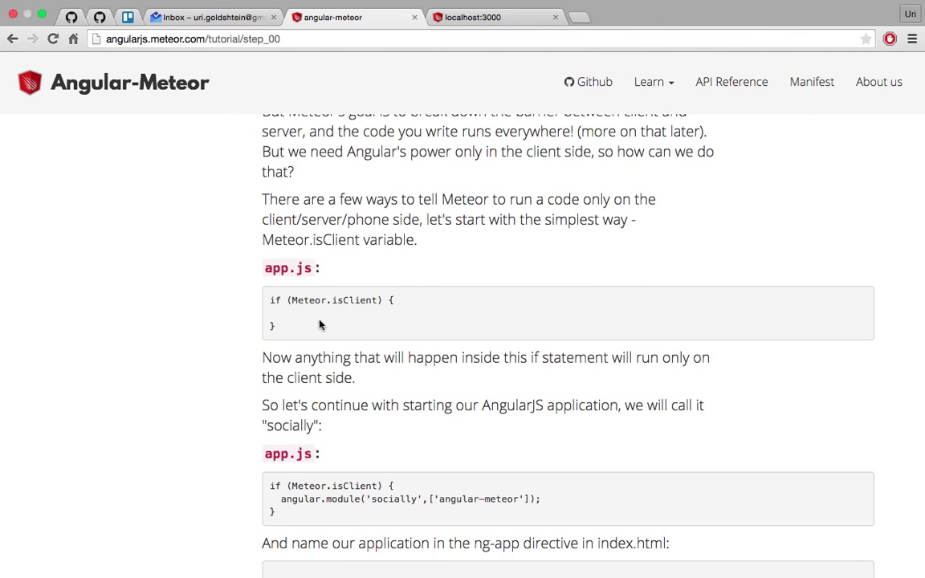
Copy the Meteor.isClient angular.module('socially') snippet and the ng-app attribute from the tutorial
left_click_drag(270, 301, 274, 325)
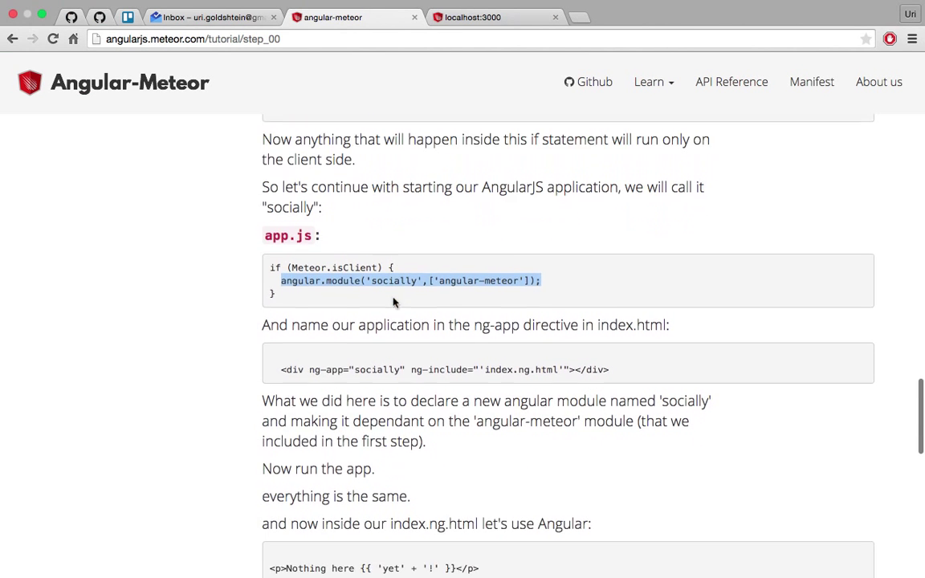
scroll("down", 3)
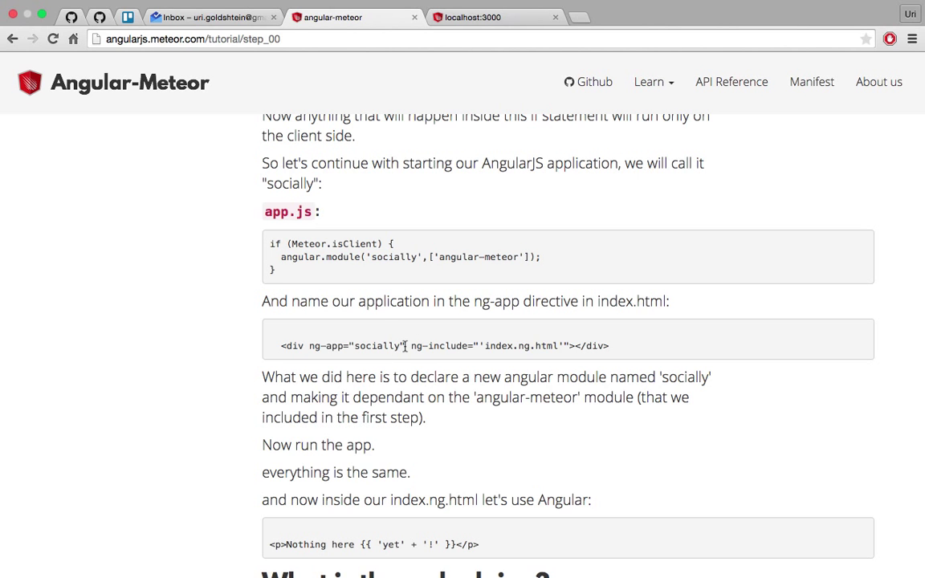
left_click_drag(308, 345, 408, 346)
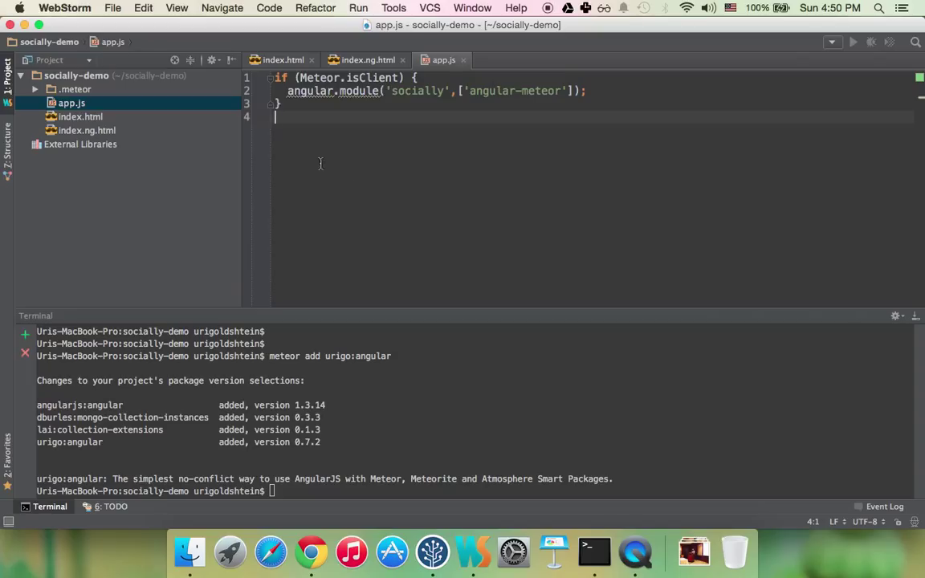
Add ng-app="socially" to index.html's div, then move to index.ng.html for the {{ 'yet' + '!' }} paragraph
left_click(80, 115)
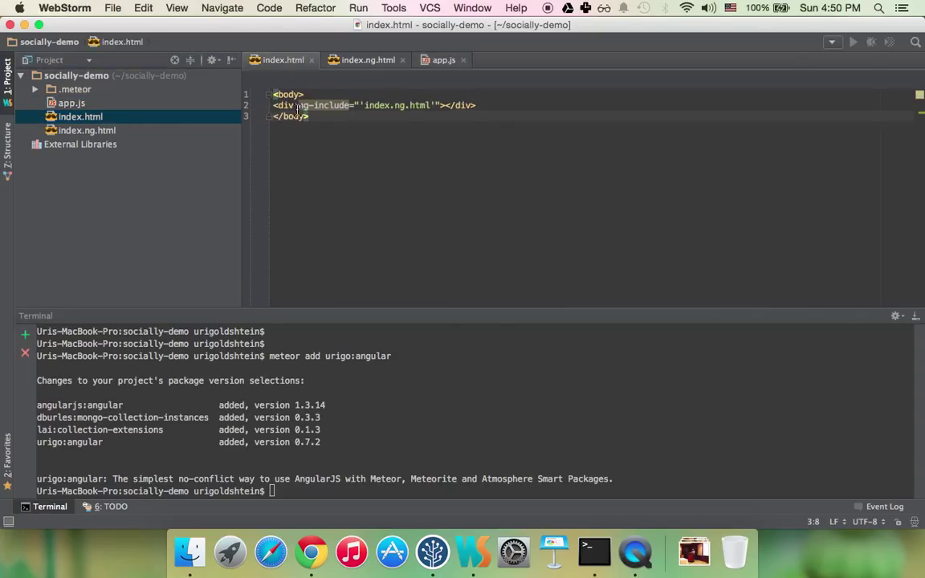
type("ng-app=\"socially\"")
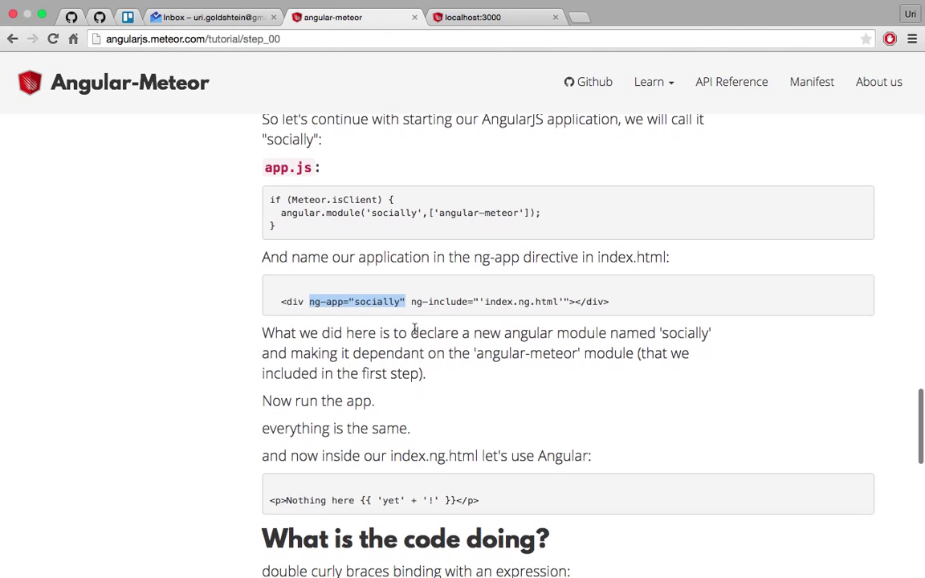
scroll("down", 3)
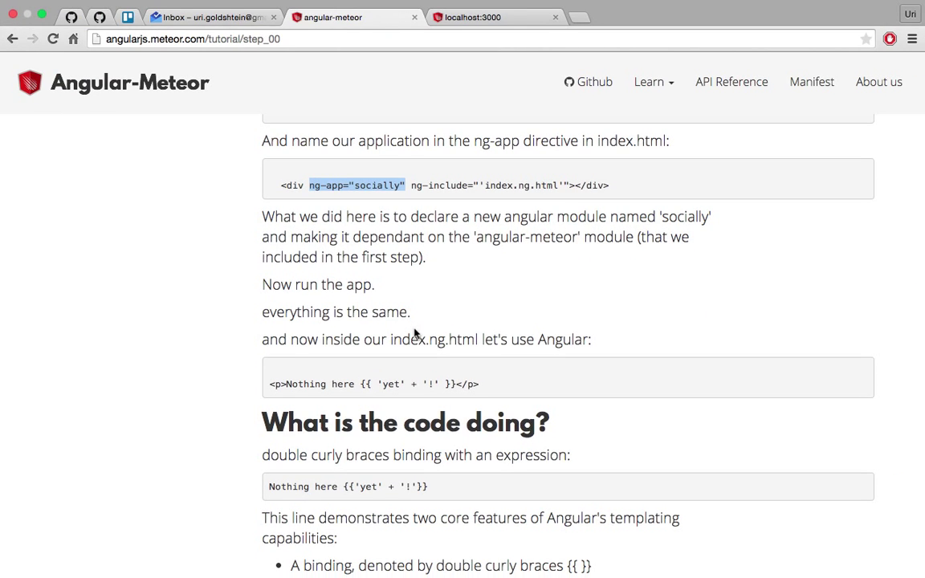
mouse_move(494, 394)
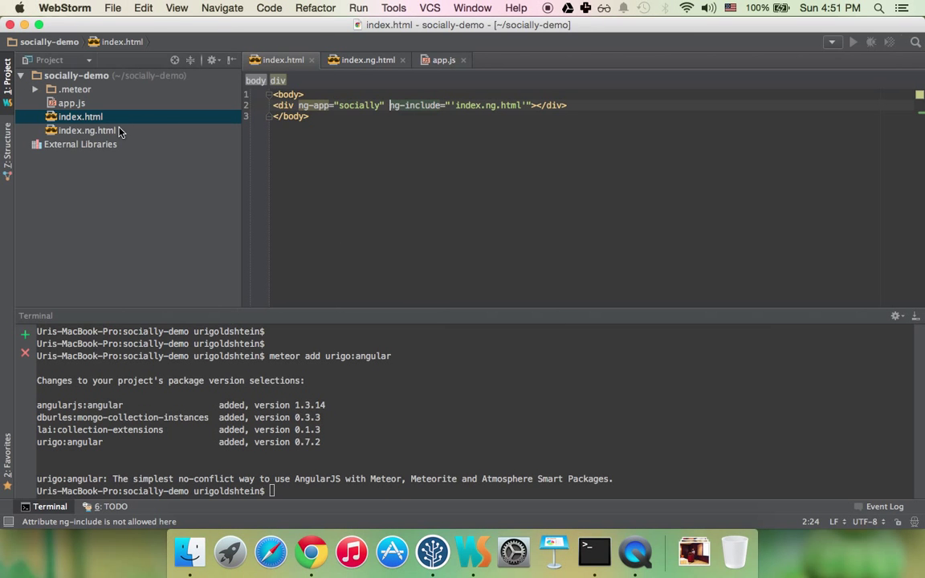
left_click(87, 130)
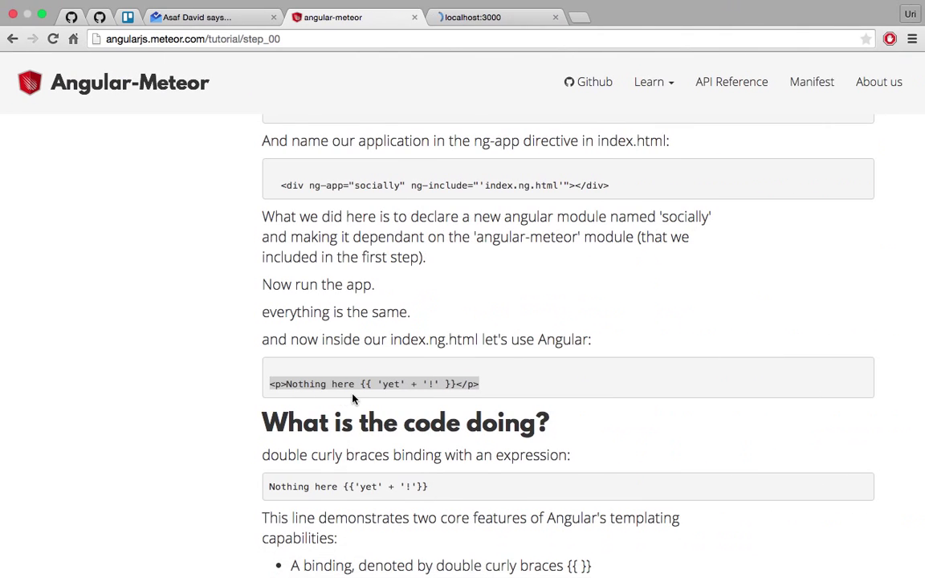
Check localhost:3000 renders 'Nothing here yet!' and inspect the paragraph's markup
left_click(497, 16)
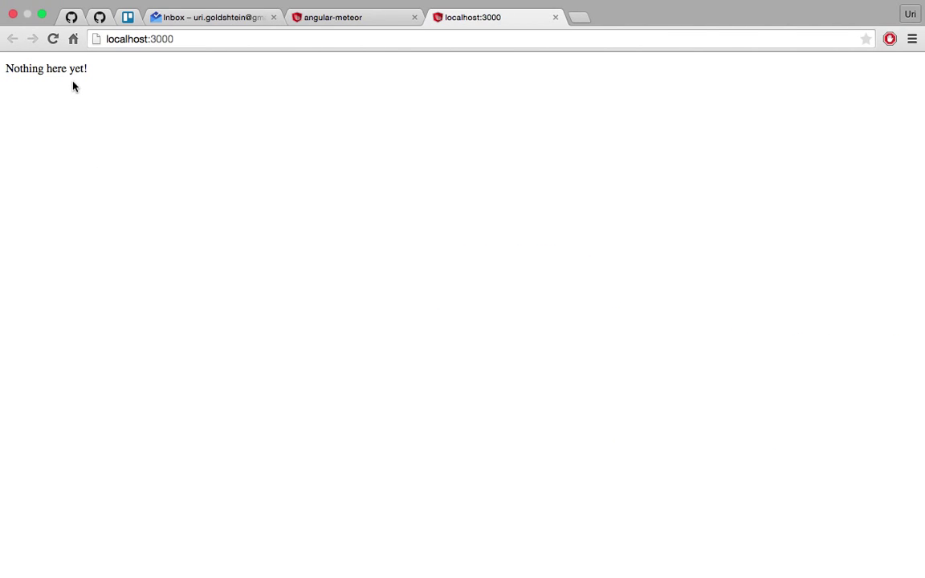
right_click(77, 68)
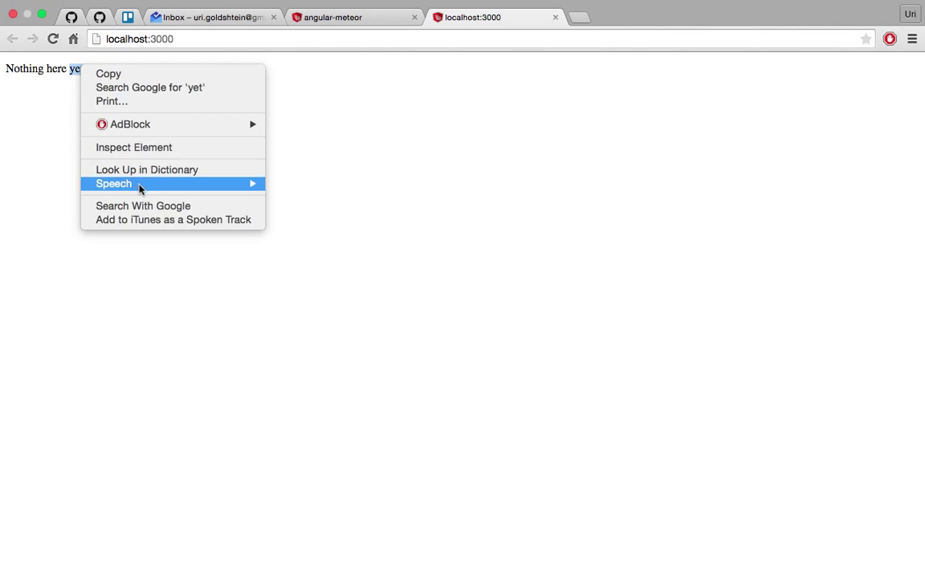
left_click(135, 148)
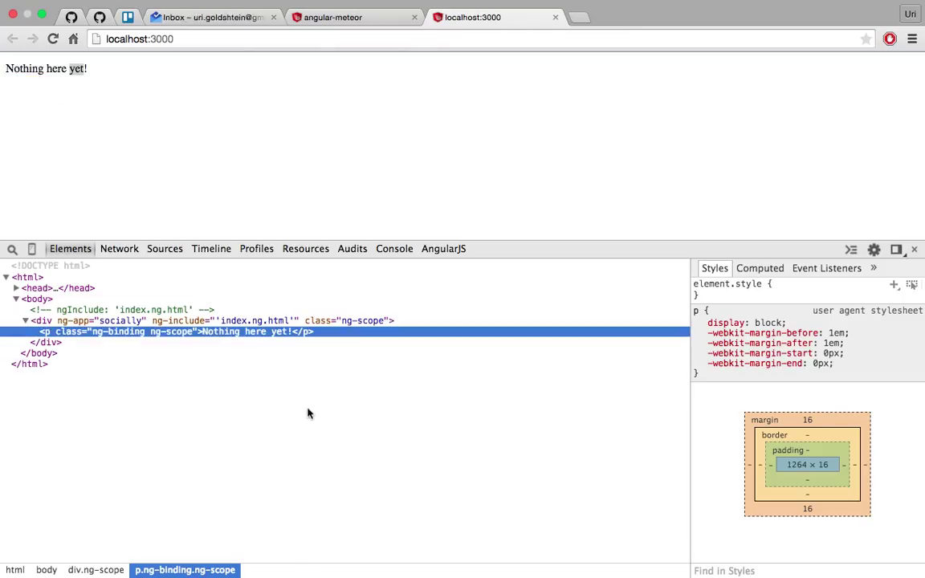
Review the tutorial's next step and return to WebStorm with index.ng.html in front
left_click(354, 16)
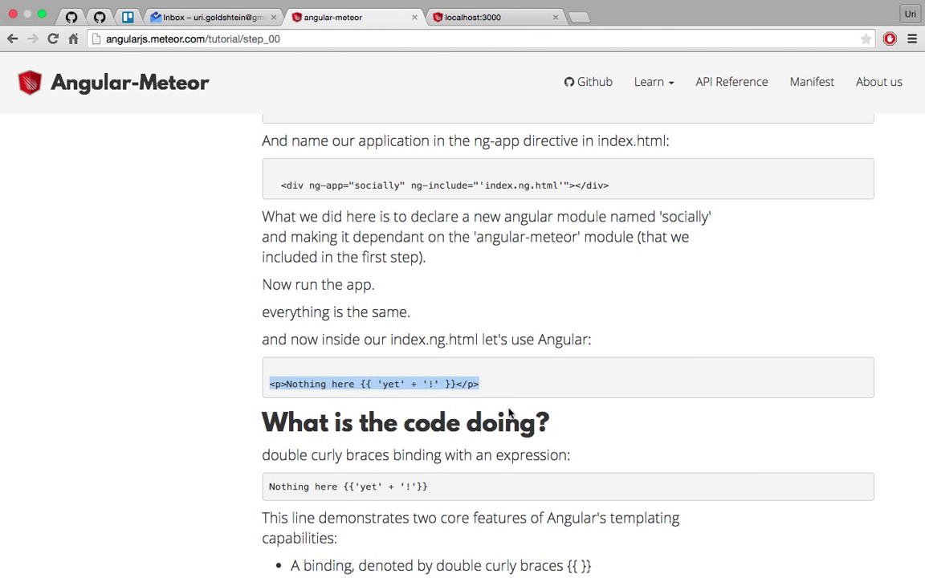
scroll("down", 3)
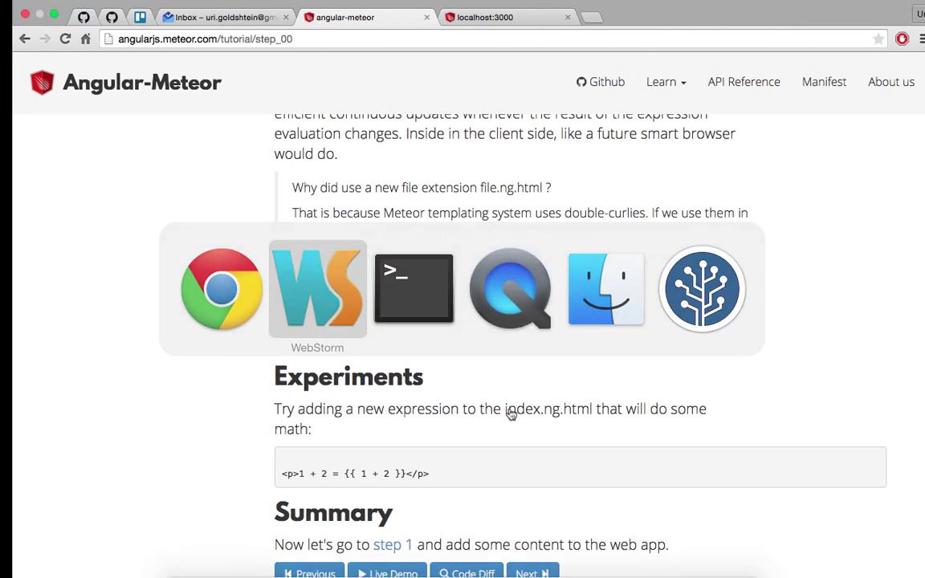
left_click(318, 290)
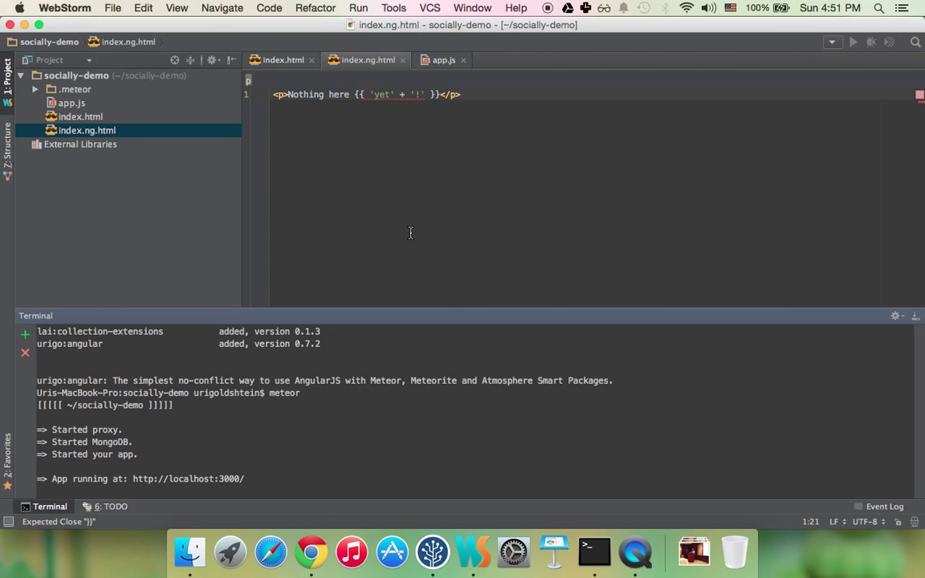